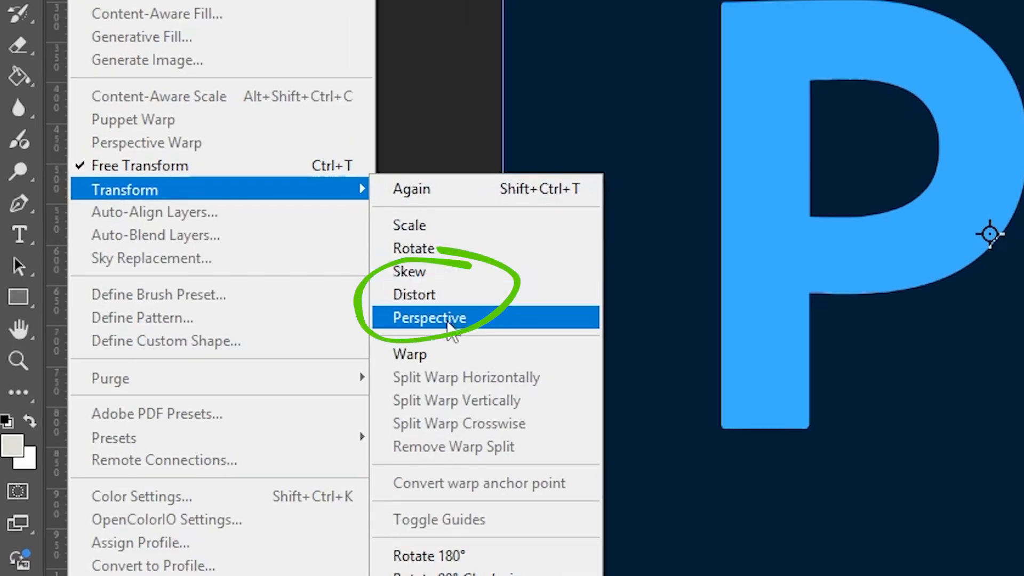
mouse_move(450, 294)
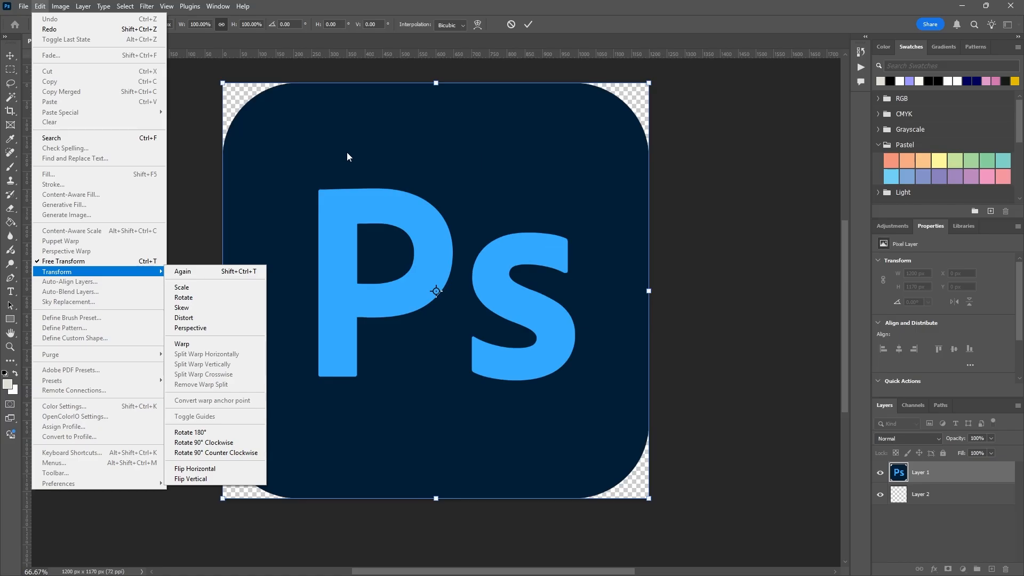
Select the Move tool and start Free Transform (Ctrl+T) on the Ps logo layer
left_click(182, 287)
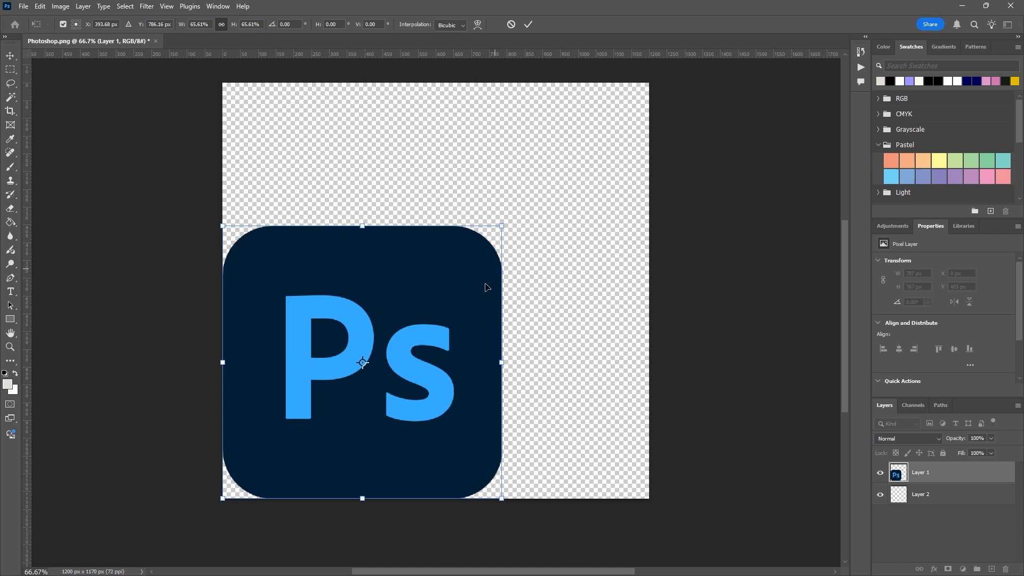
mouse_move(395, 295)
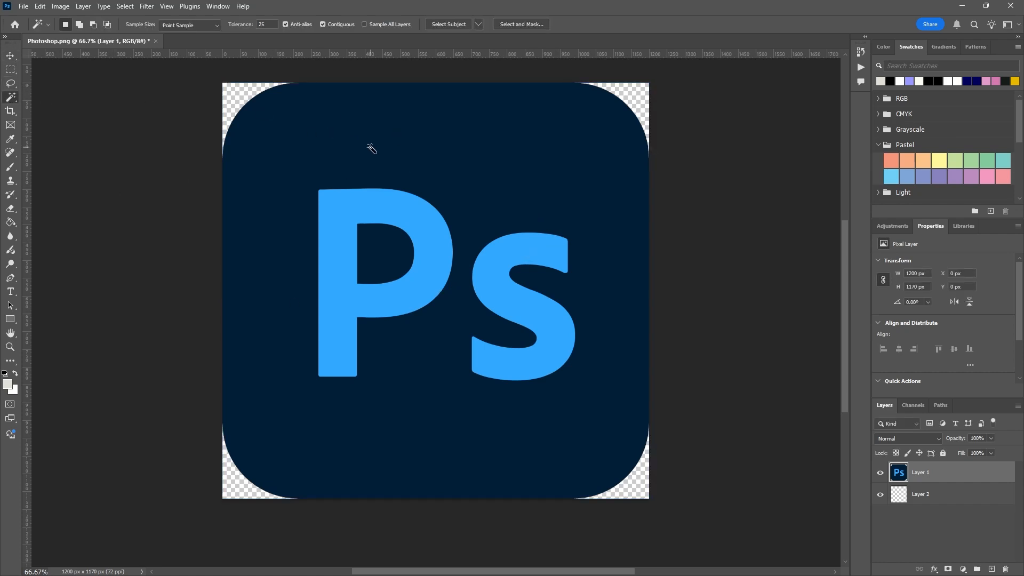
left_click(11, 56)
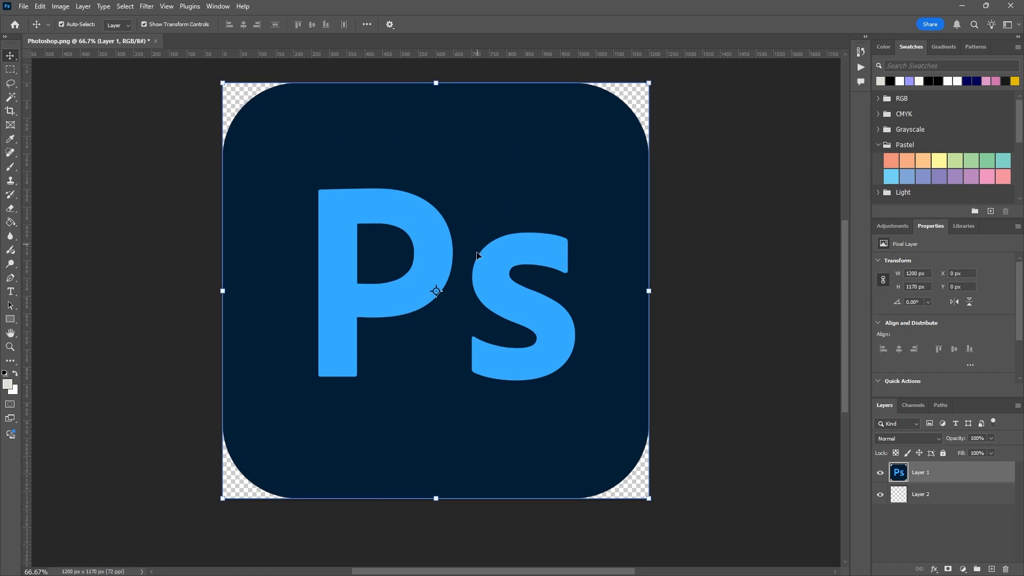
key("ctrl+t")
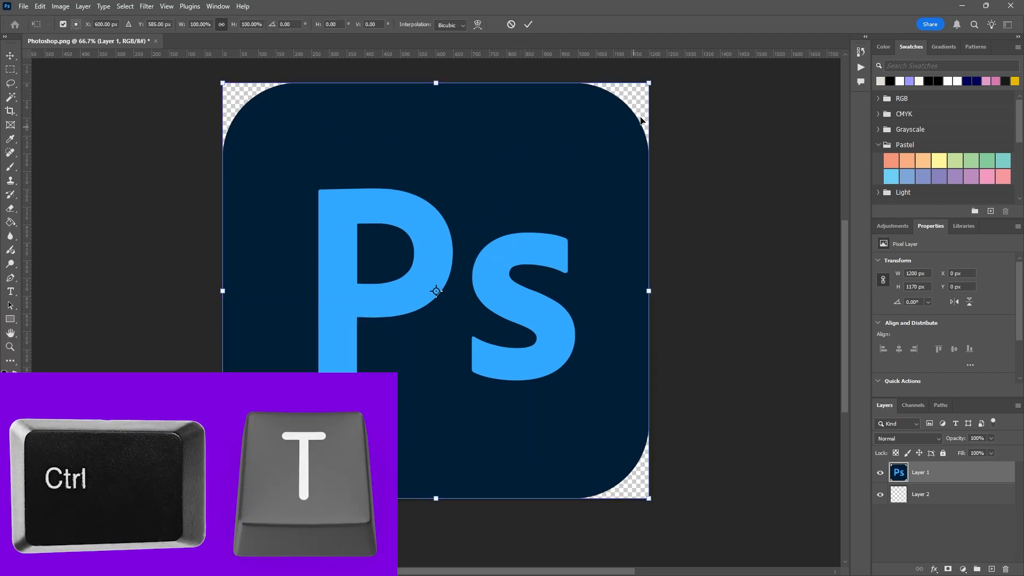
mouse_move(632, 105)
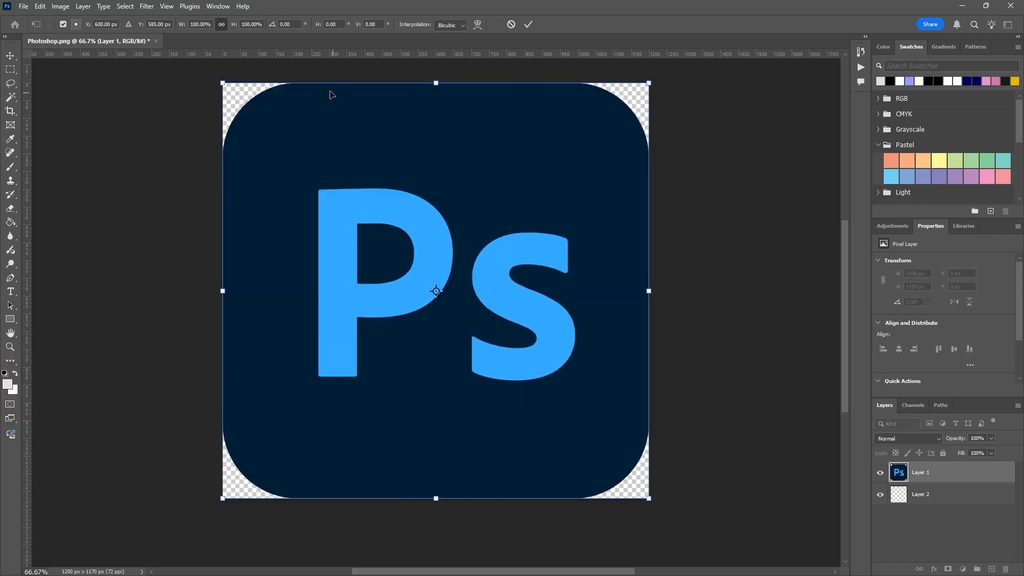
Ctrl-drag the logo's top-right corner inward, further down-left, then back outward
key("ctrl")
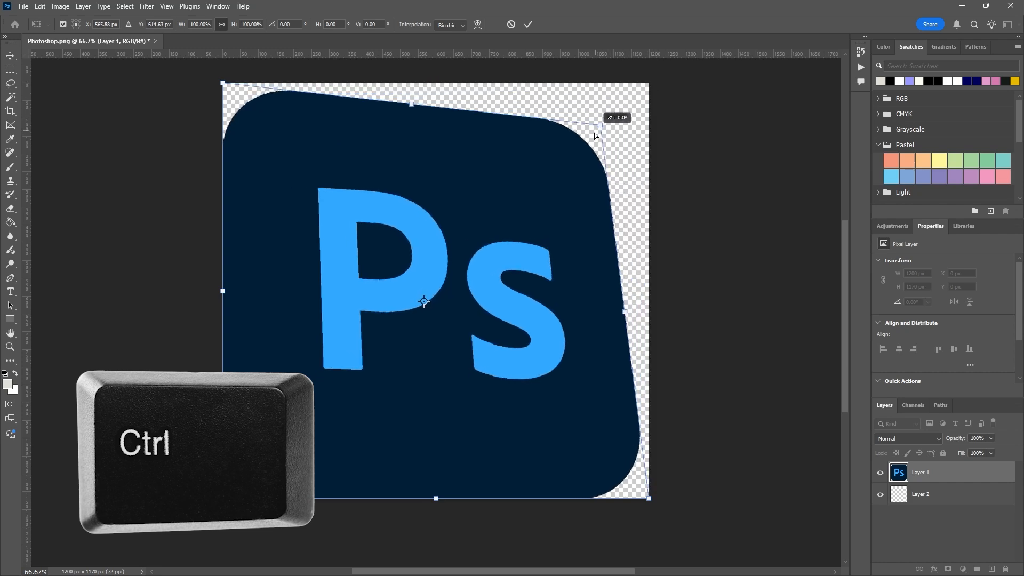
left_click_drag(624, 112, 472, 147)
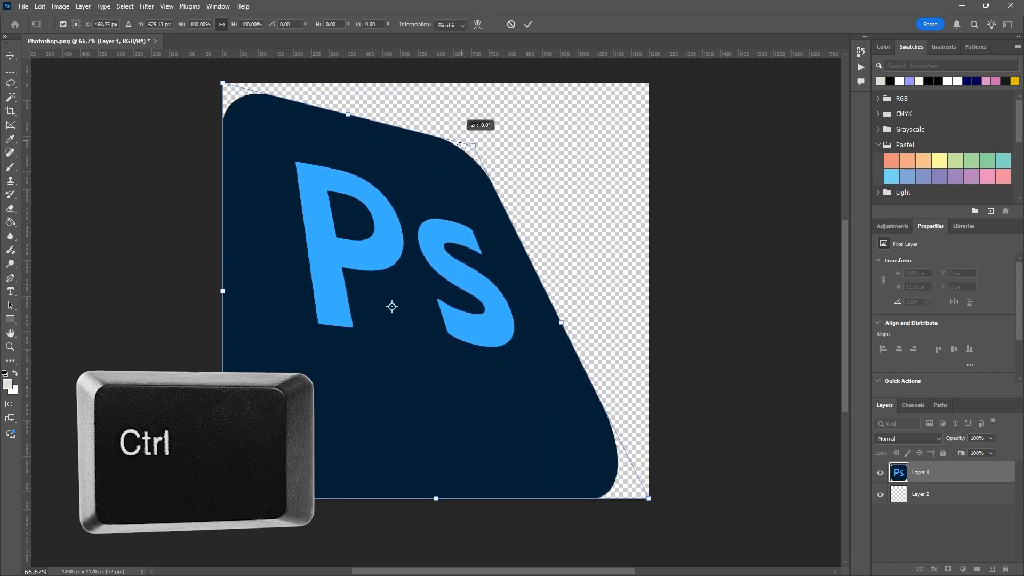
left_click_drag(473, 147, 574, 99)
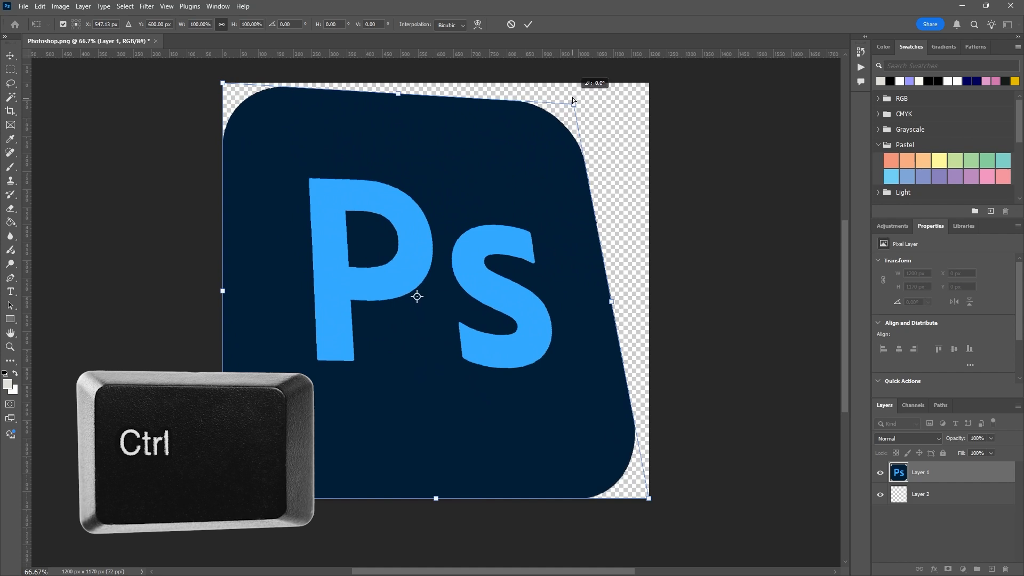
left_click_drag(572, 101, 590, 150)
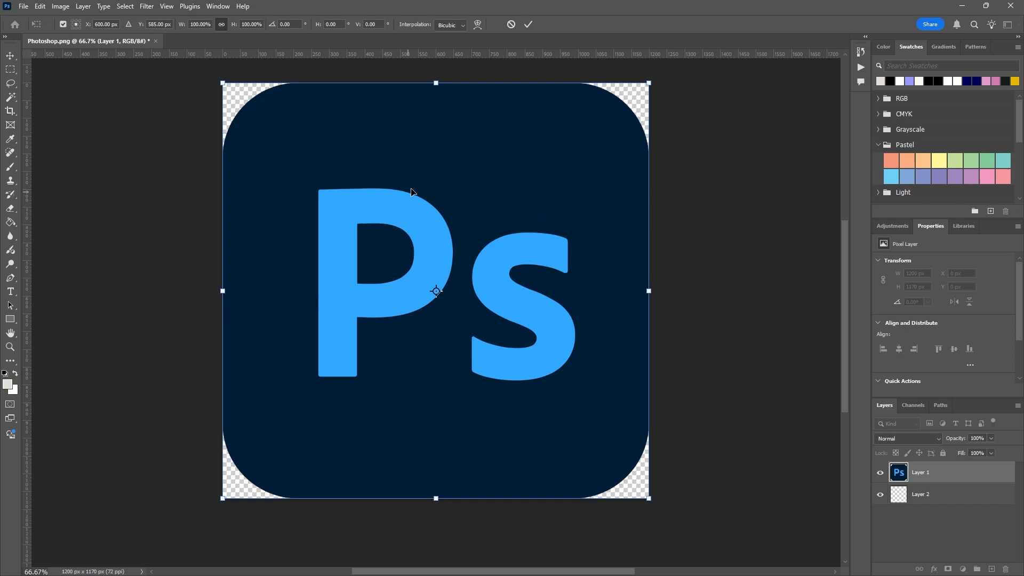
mouse_move(351, 100)
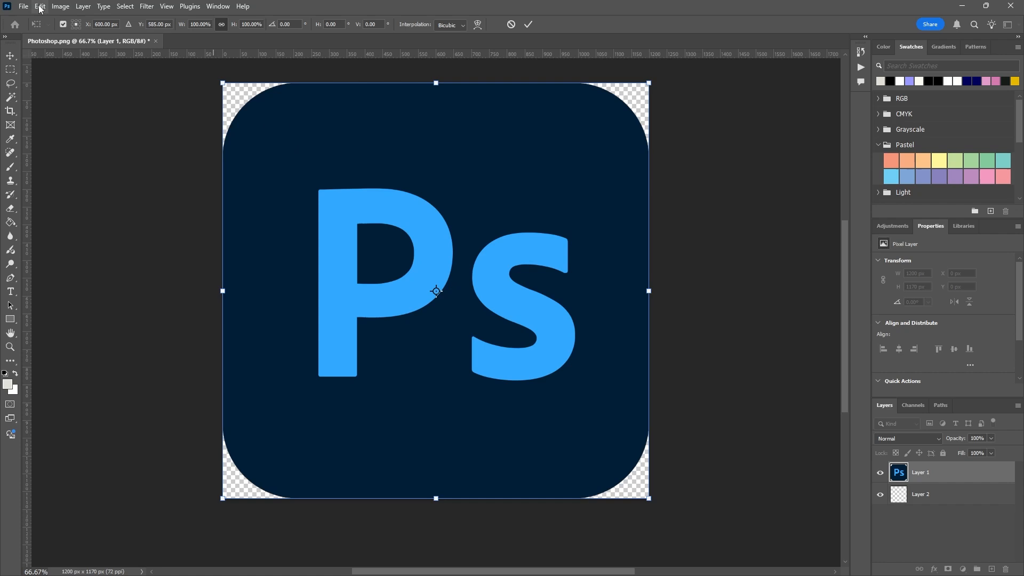
Switch to Skew via Edit > Transform and slant the top edge left and the right side down
left_click(40, 7)
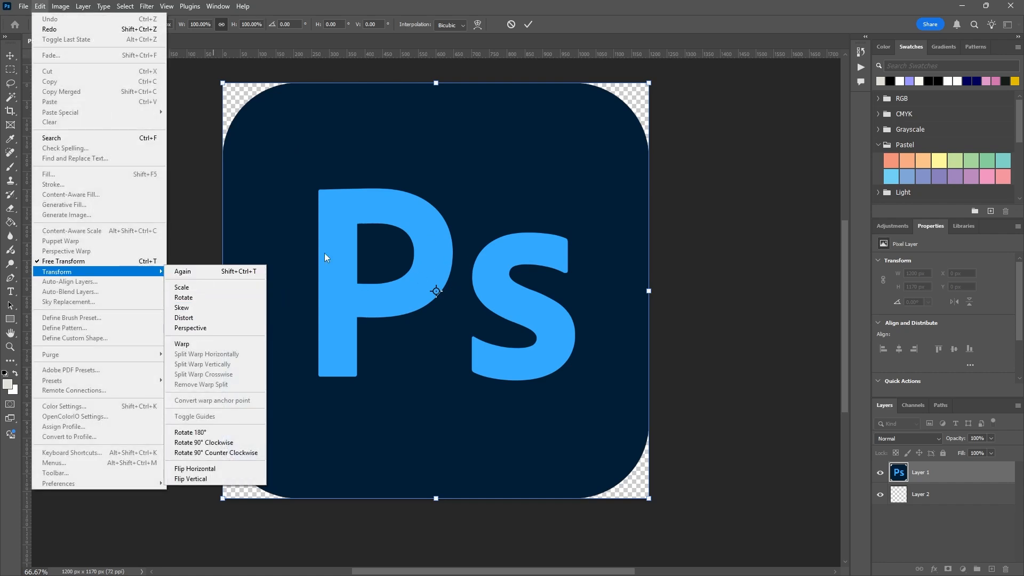
mouse_move(183, 307)
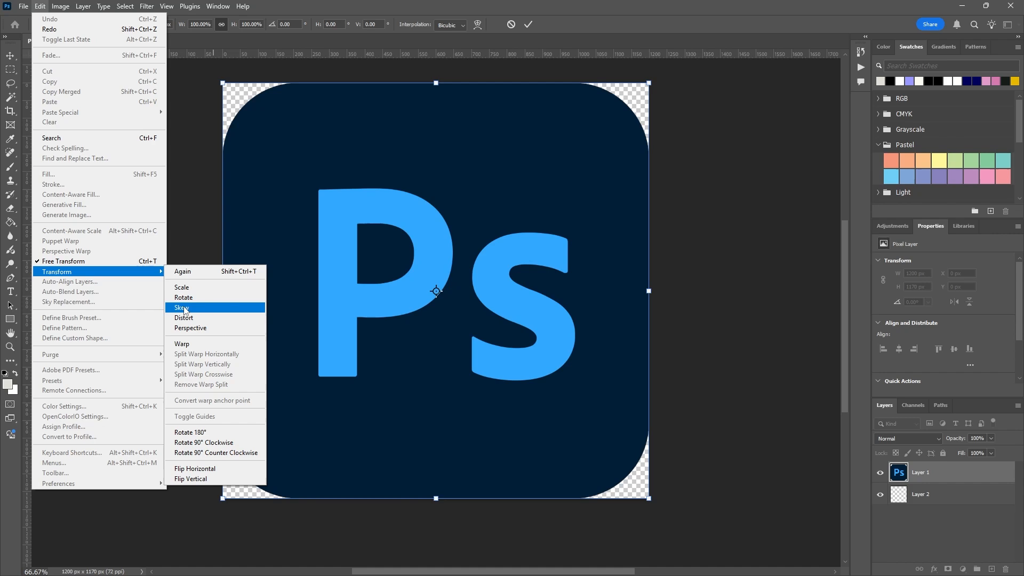
left_click(183, 308)
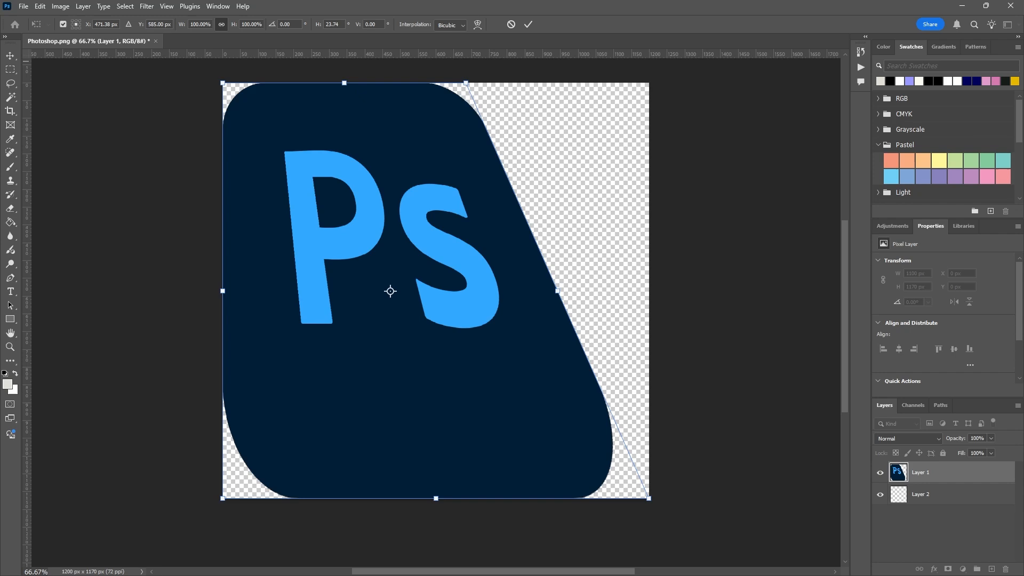
mouse_move(496, 70)
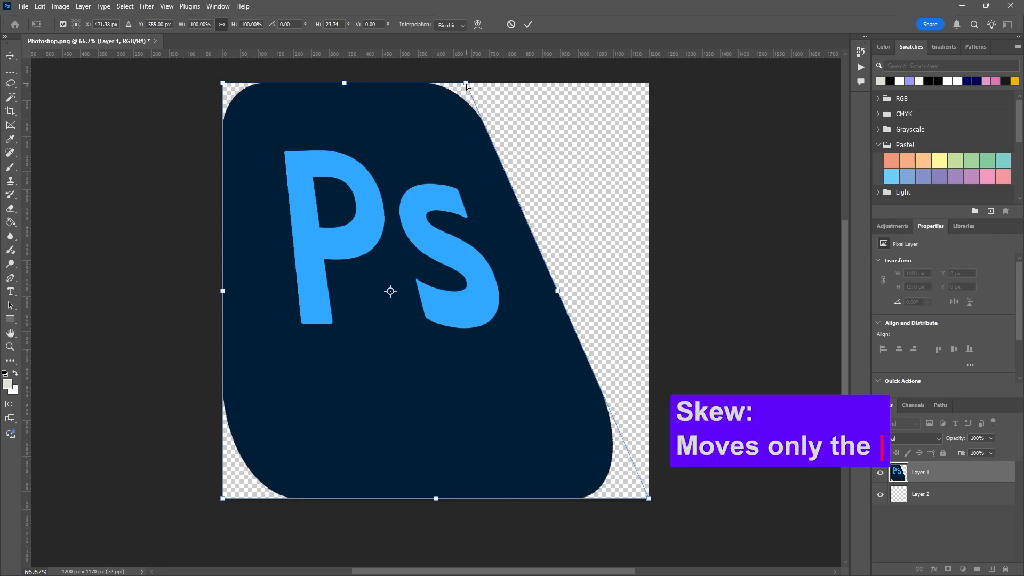
left_click_drag(466, 83, 363, 80)
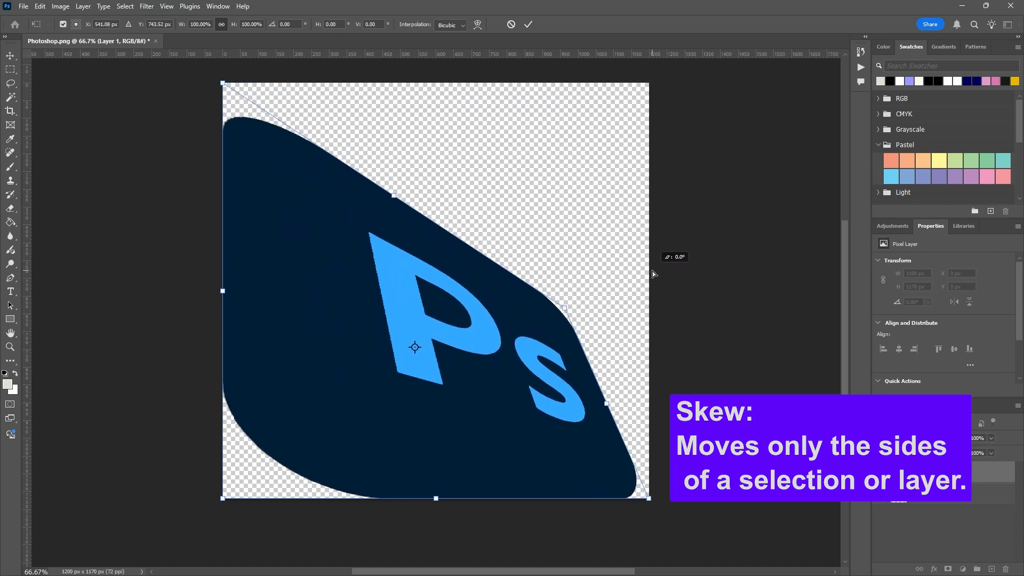
left_click_drag(563, 307, 566, 312)
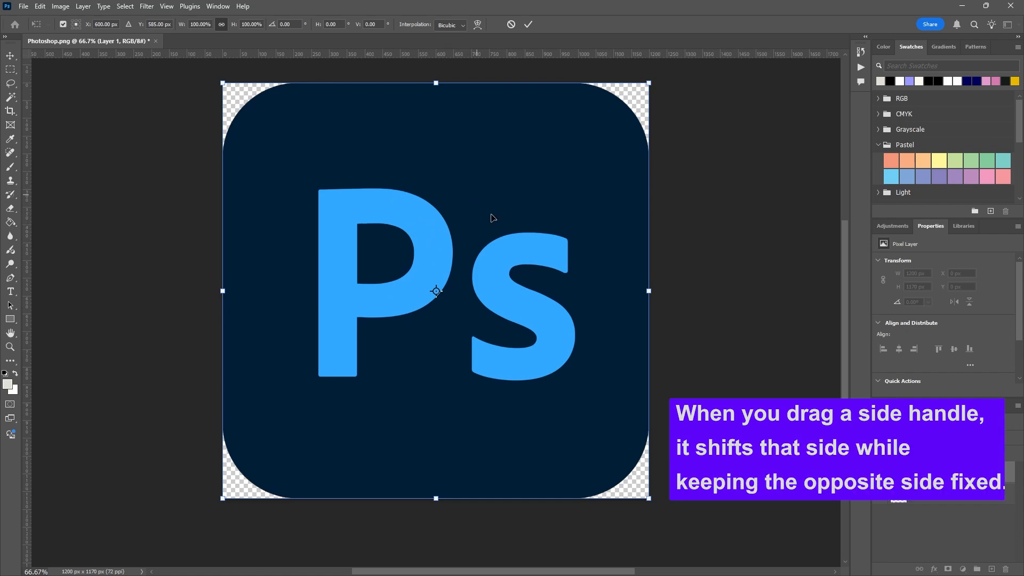
mouse_move(495, 233)
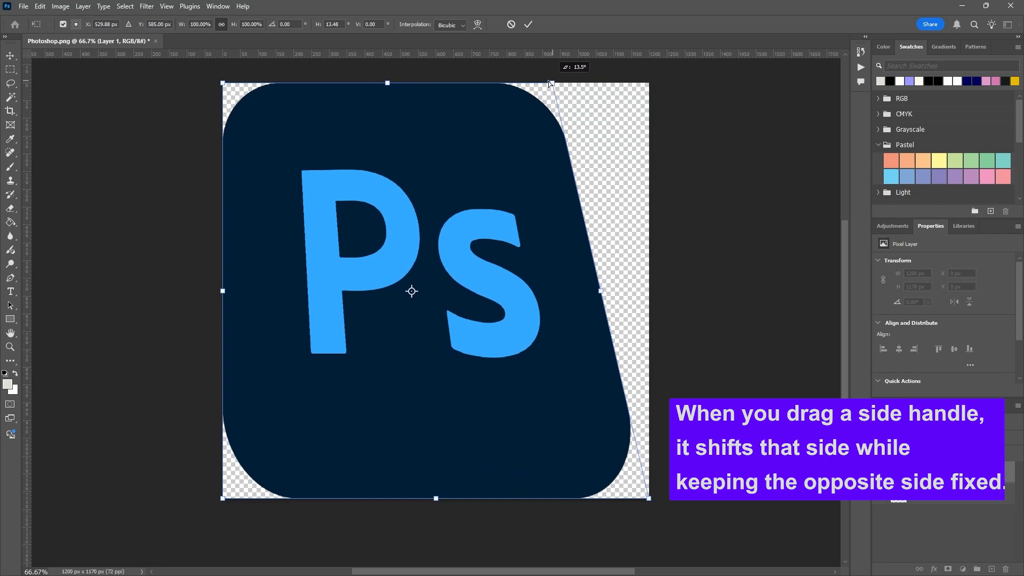
Skew the logo further, pushing the top edge and top-right corner down-left into a stronger slant
left_click_drag(549, 83, 536, 108)
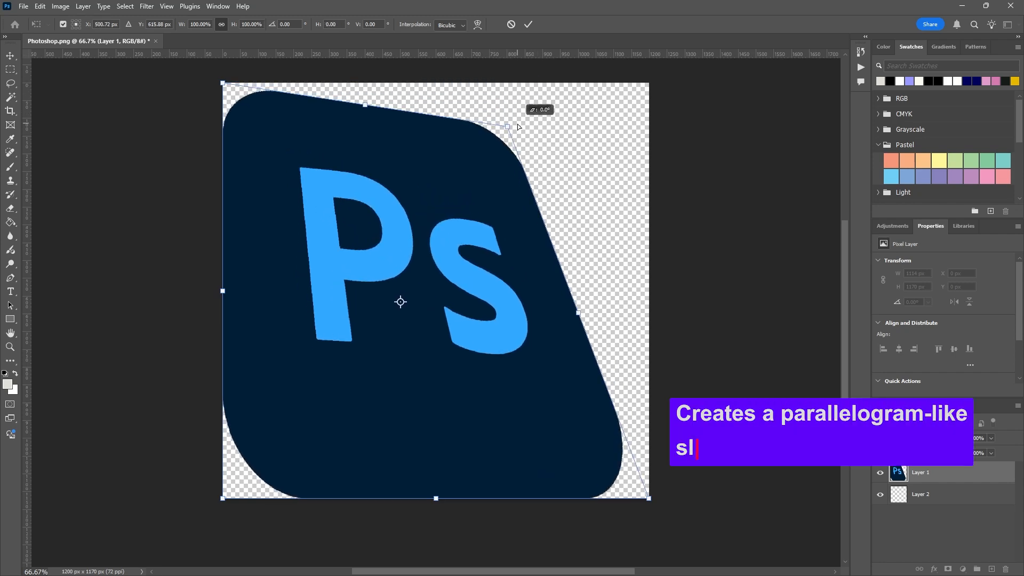
left_click_drag(505, 126, 524, 176)
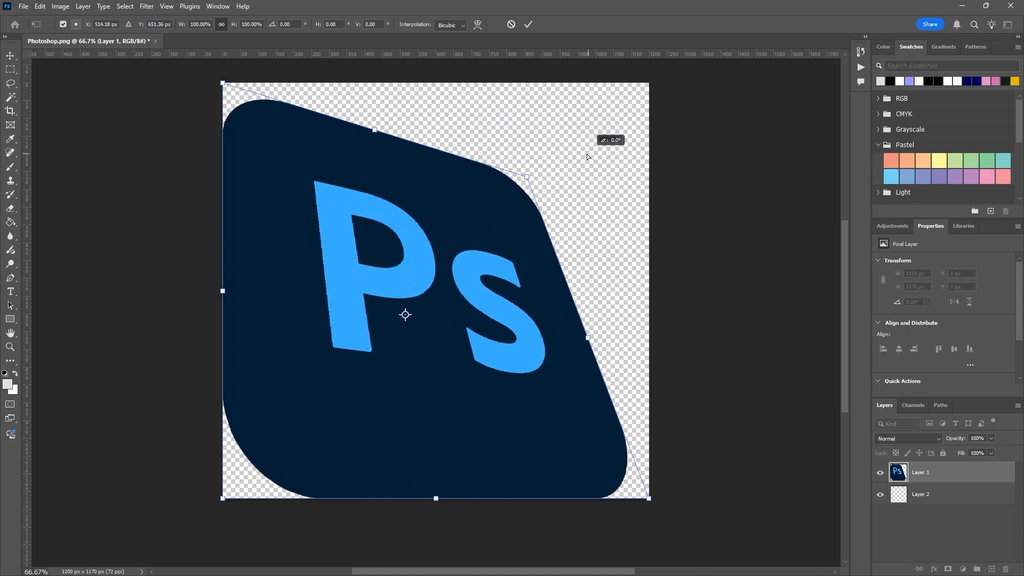
left_click_drag(525, 177, 489, 92)
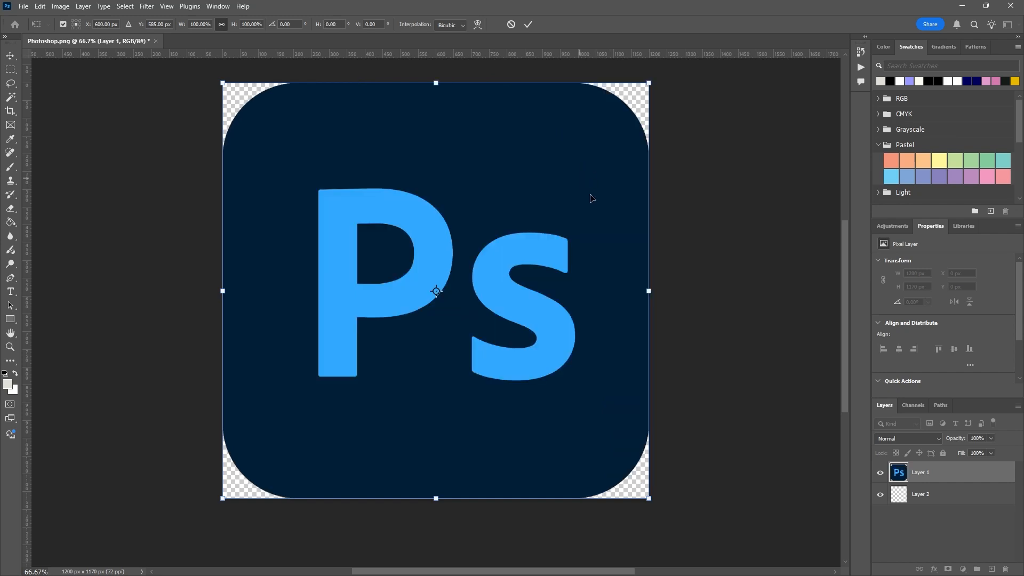
mouse_move(640, 74)
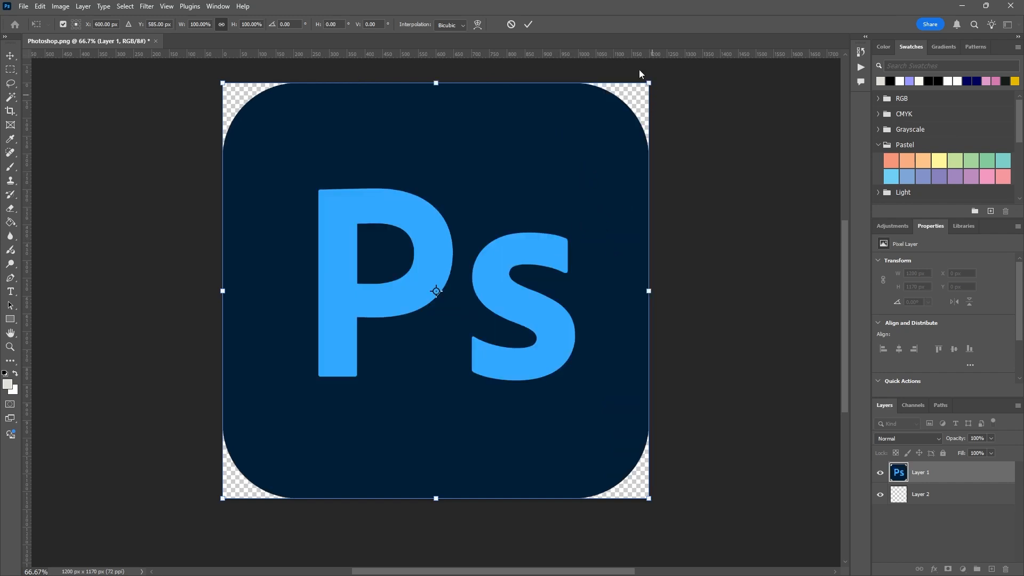
left_click_drag(650, 83, 551, 82)
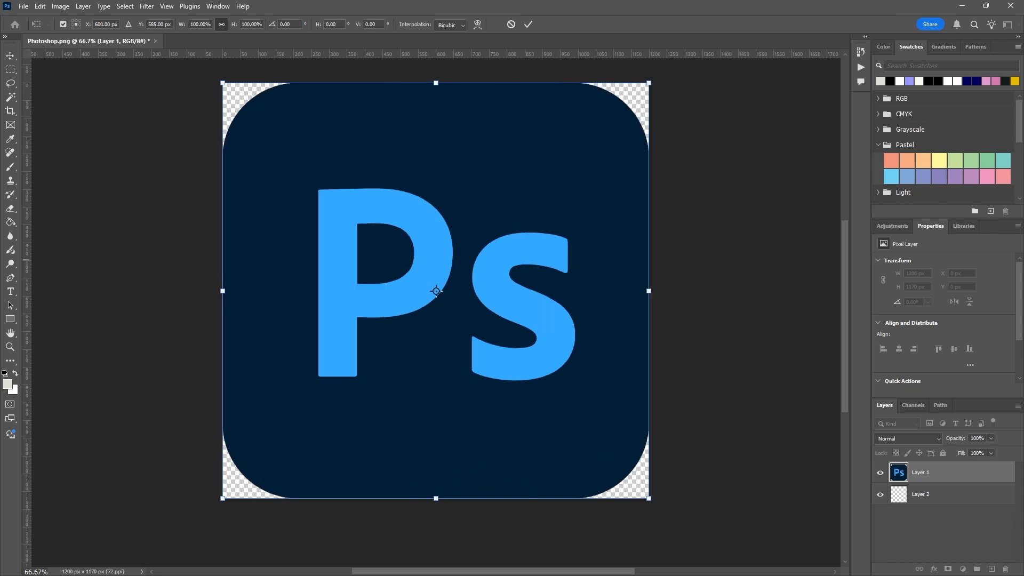
mouse_move(529, 209)
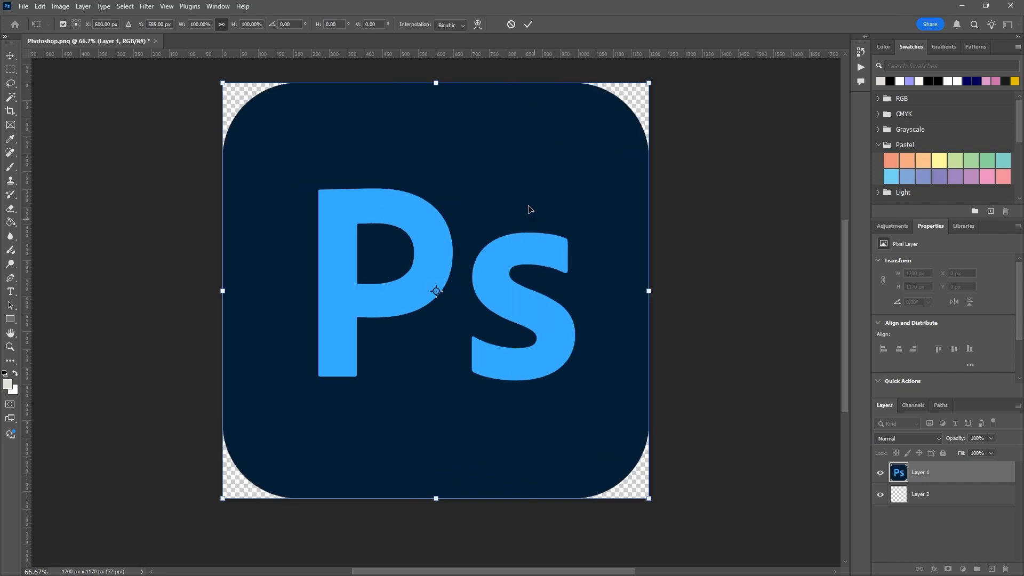
mouse_move(437, 210)
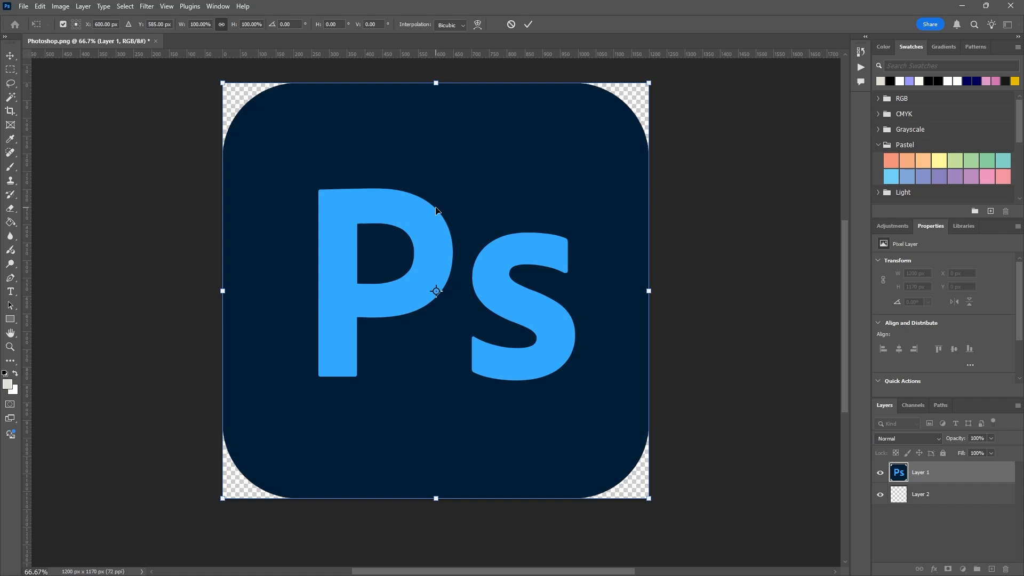
mouse_move(324, 189)
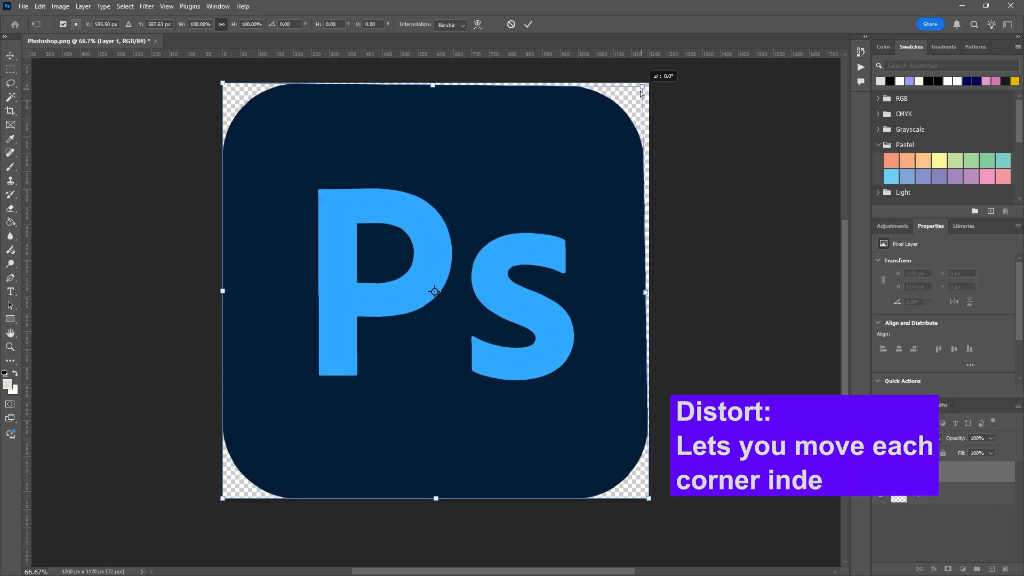
left_click_drag(642, 85, 525, 134)
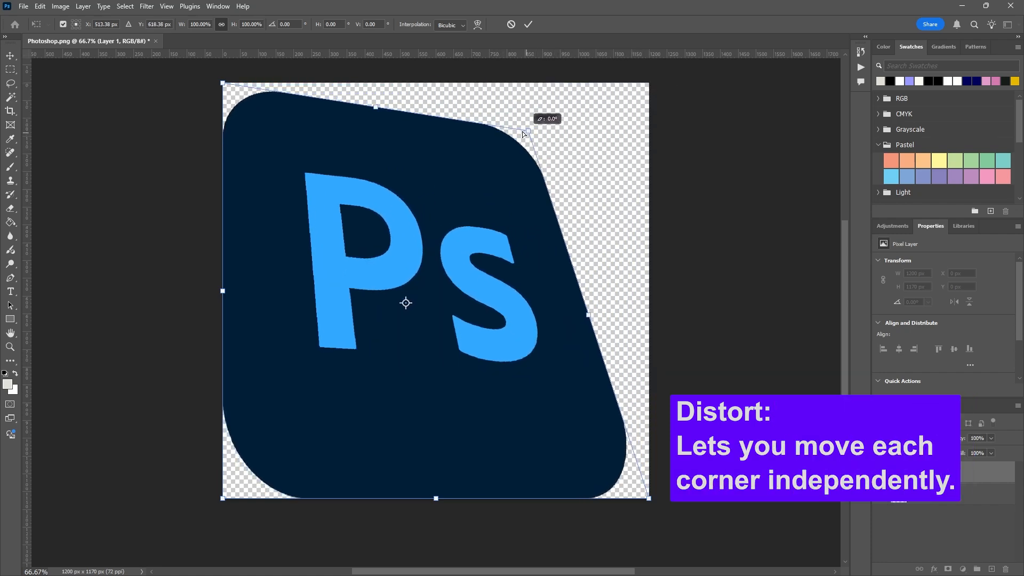
left_click_drag(525, 132, 555, 135)
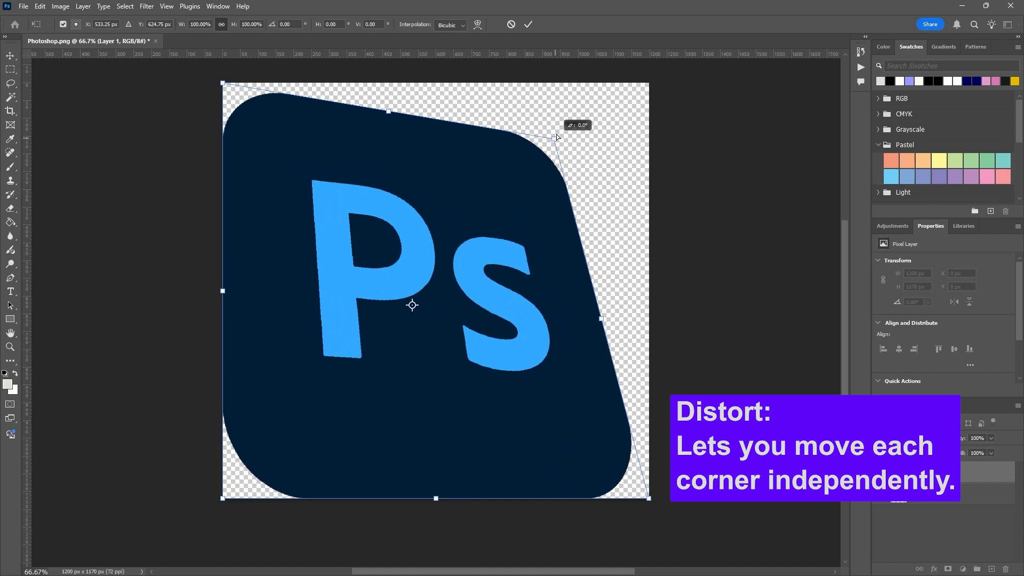
left_click_drag(555, 138, 550, 149)
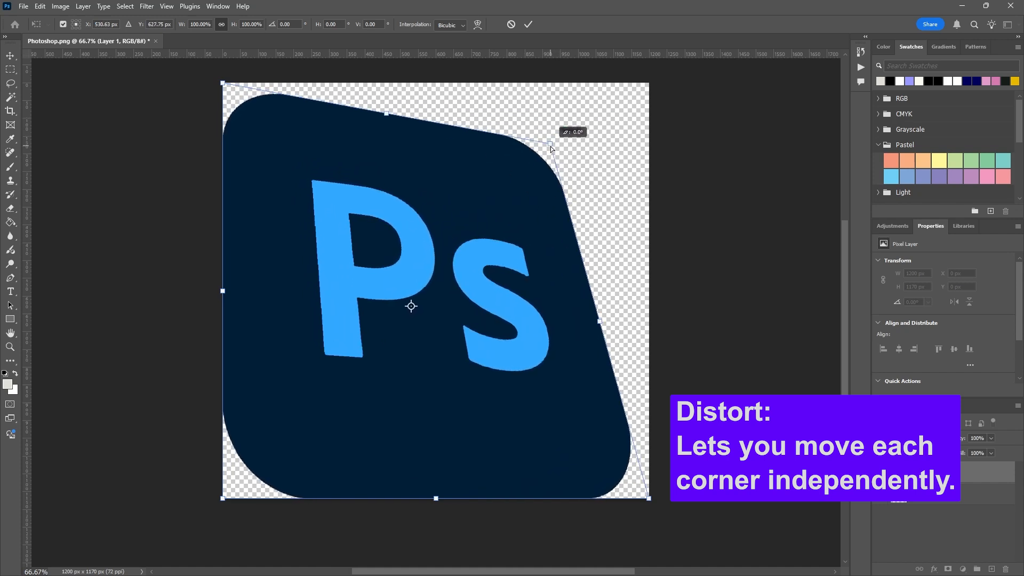
left_click_drag(550, 149, 529, 215)
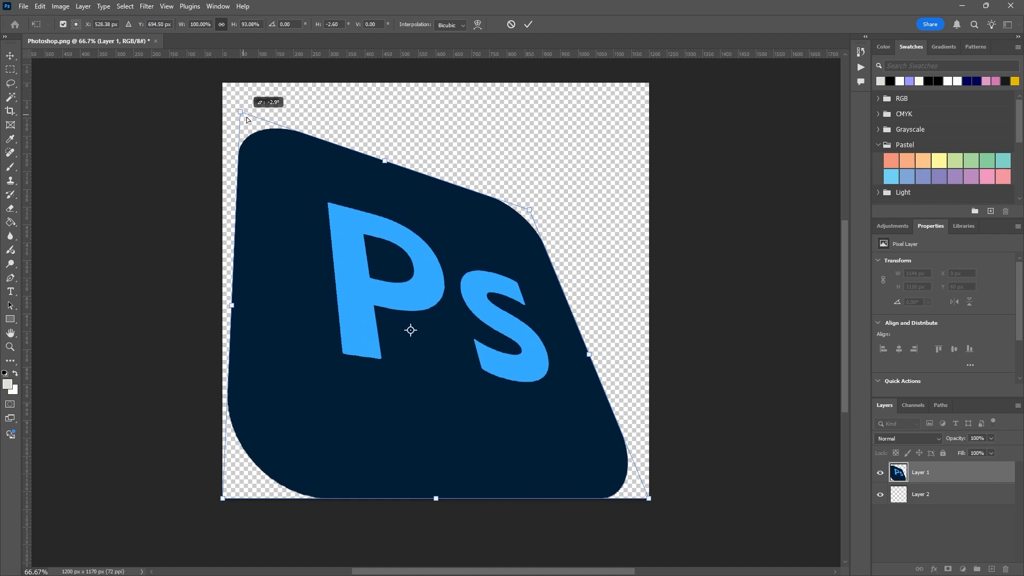
left_click_drag(242, 112, 427, 185)
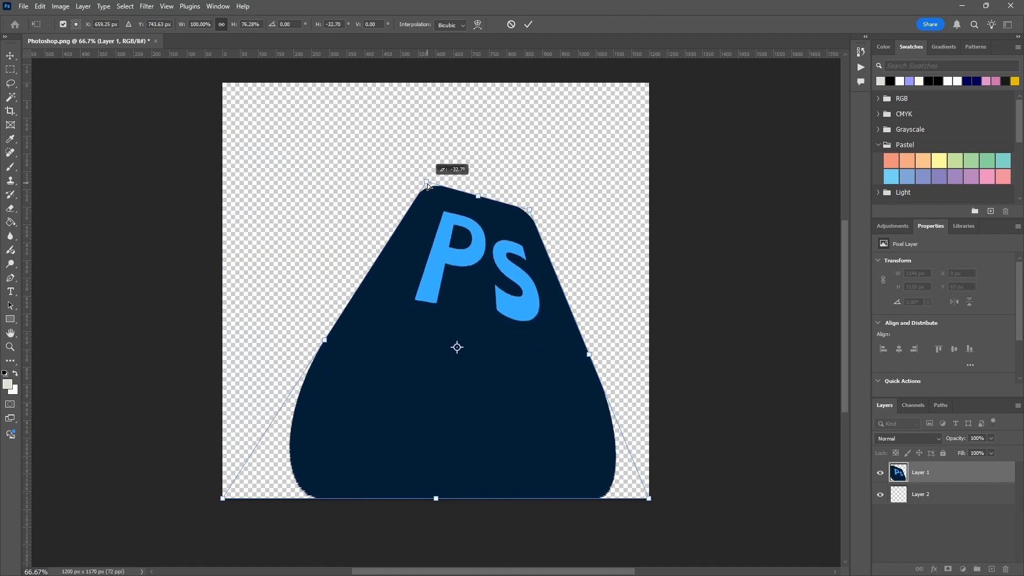
left_click_drag(427, 185, 364, 169)
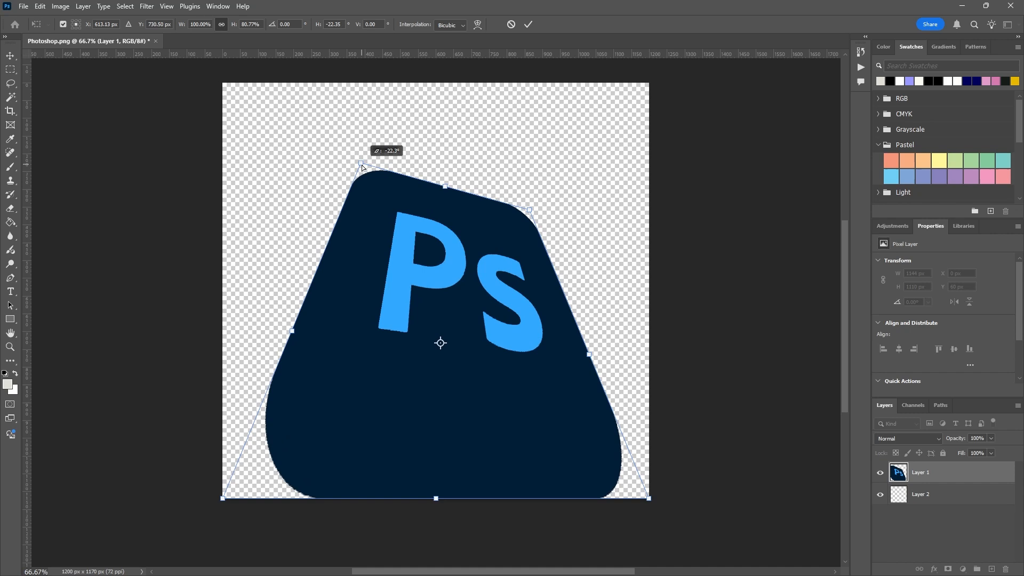
left_click_drag(362, 166, 386, 211)
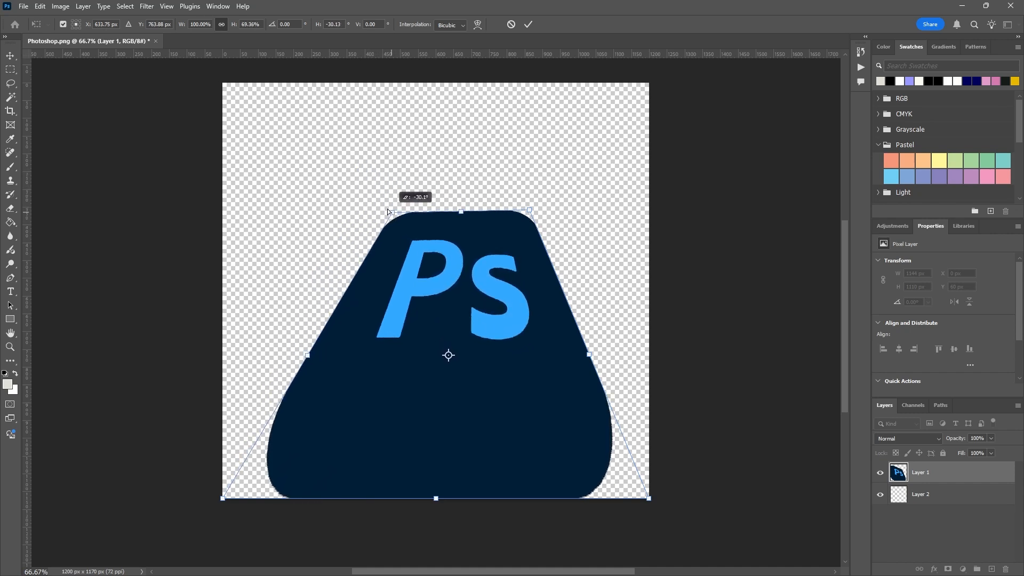
left_click_drag(389, 210, 346, 210)
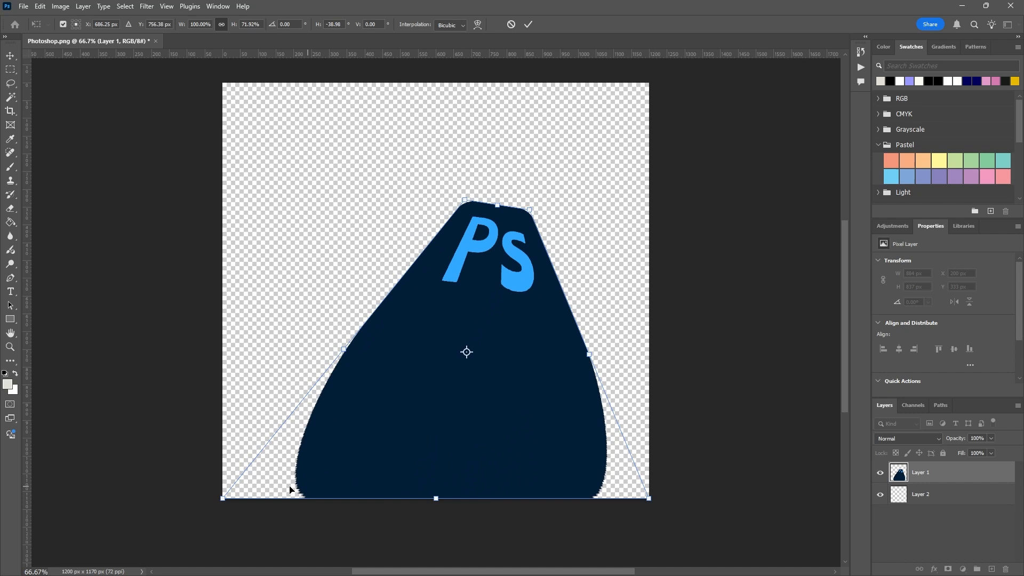
left_click_drag(290, 490, 388, 301)
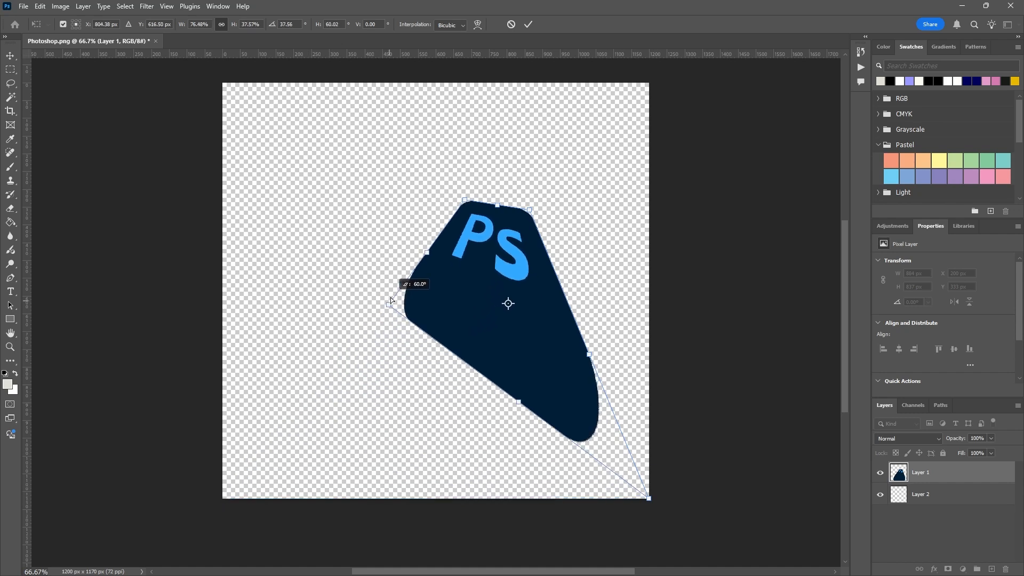
left_click_drag(648, 498, 569, 385)
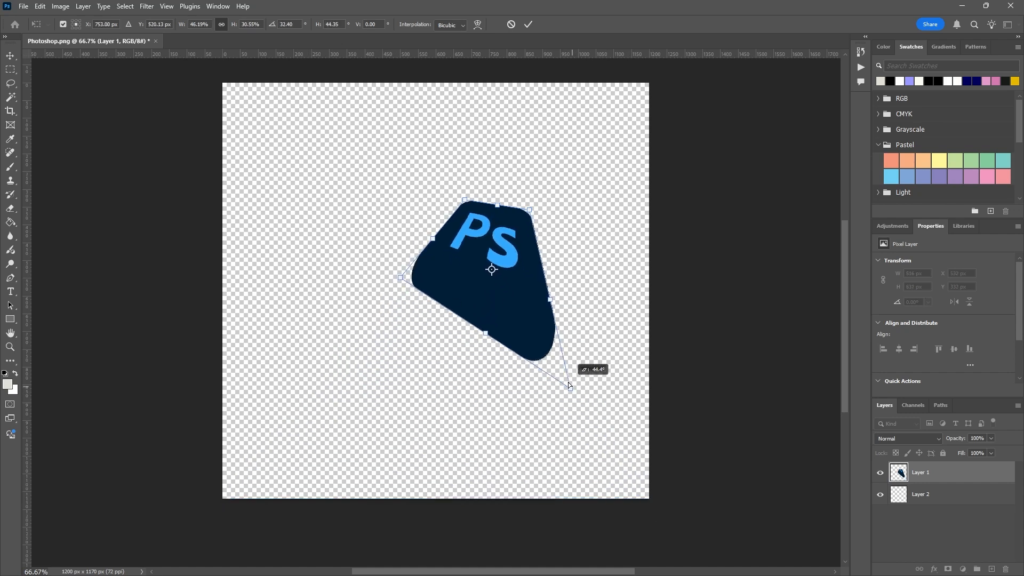
left_click_drag(569, 385, 541, 307)
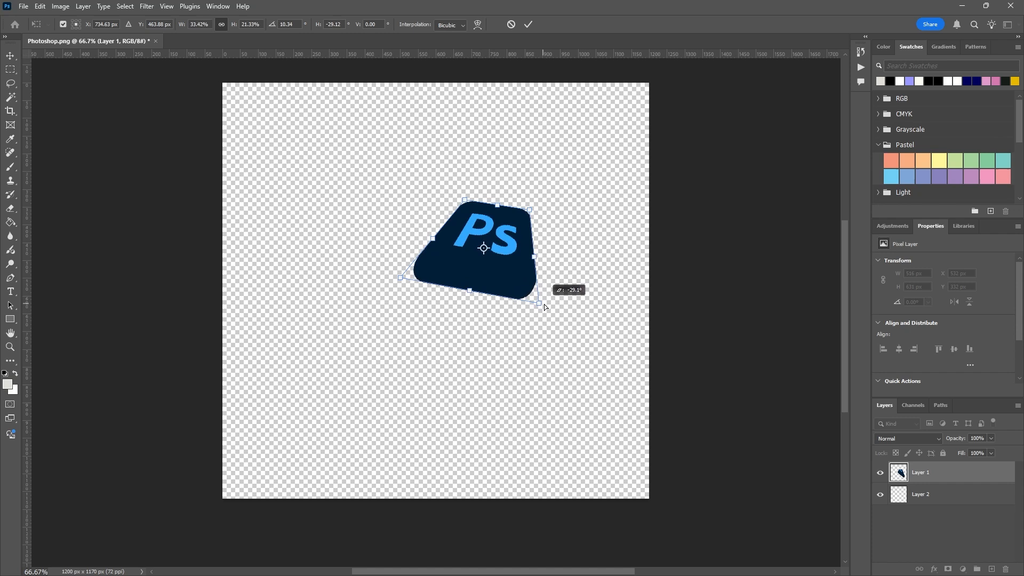
left_click_drag(545, 308, 603, 297)
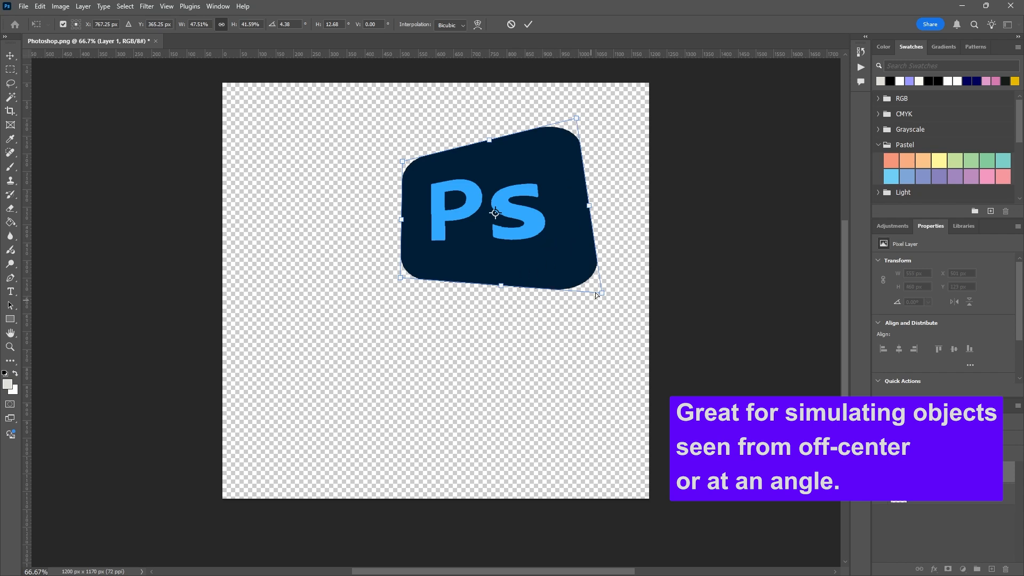
left_click_drag(594, 295, 570, 275)
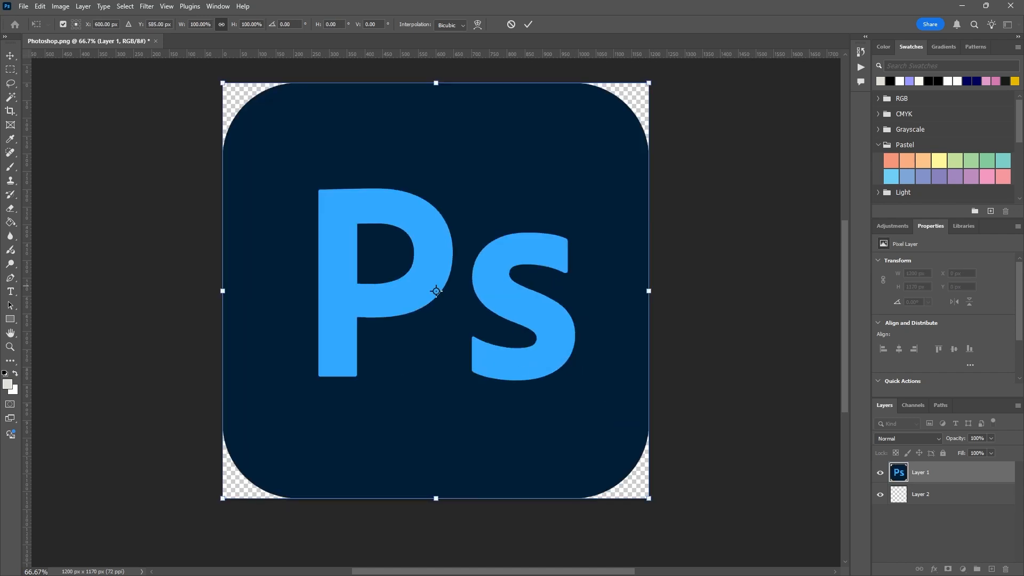
Choose Perspective and squeeze the logo's right side toward a vanishing point, then ease it back
right_click(435, 290)
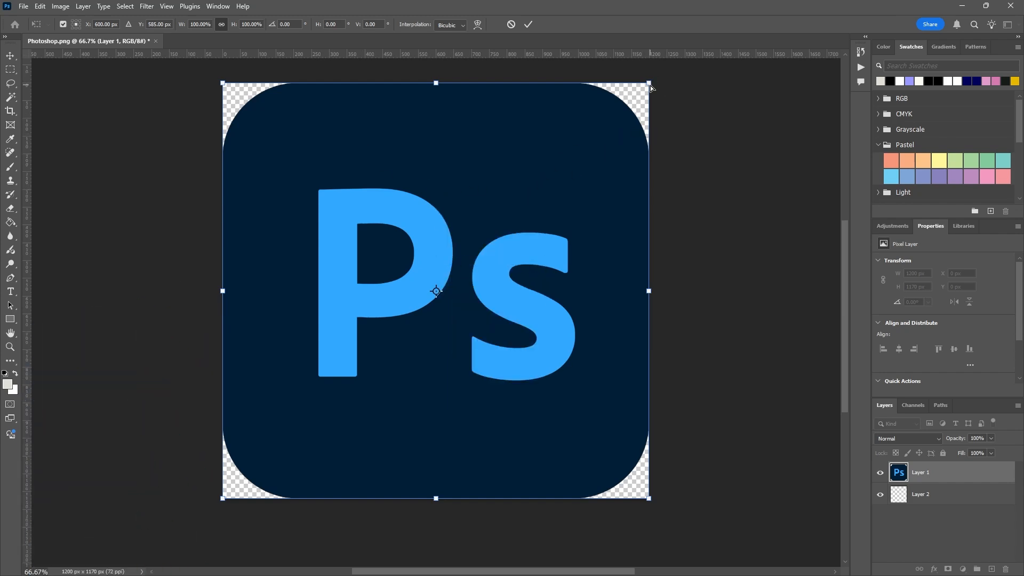
left_click_drag(650, 86, 646, 163)
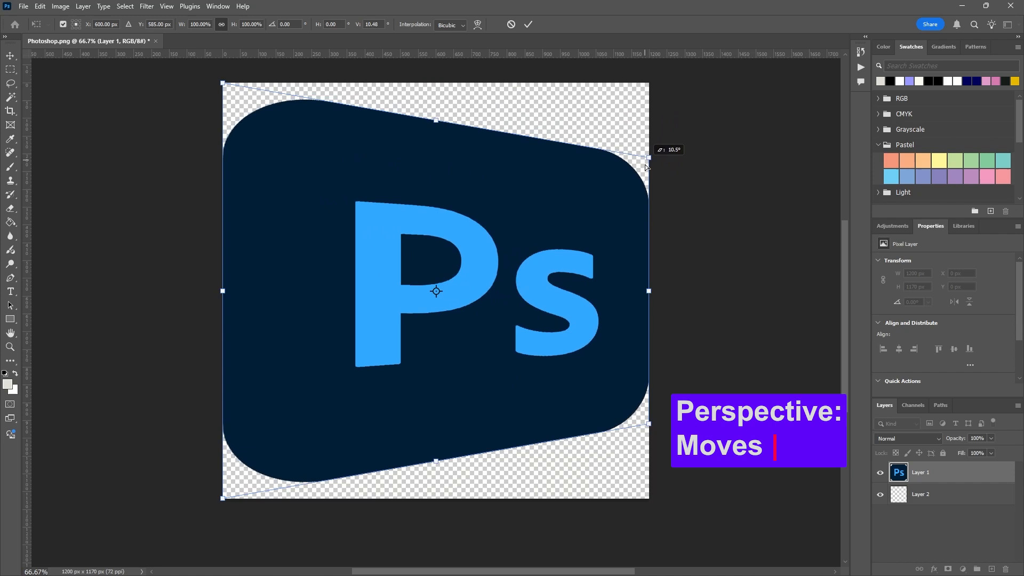
left_click_drag(646, 159, 647, 139)
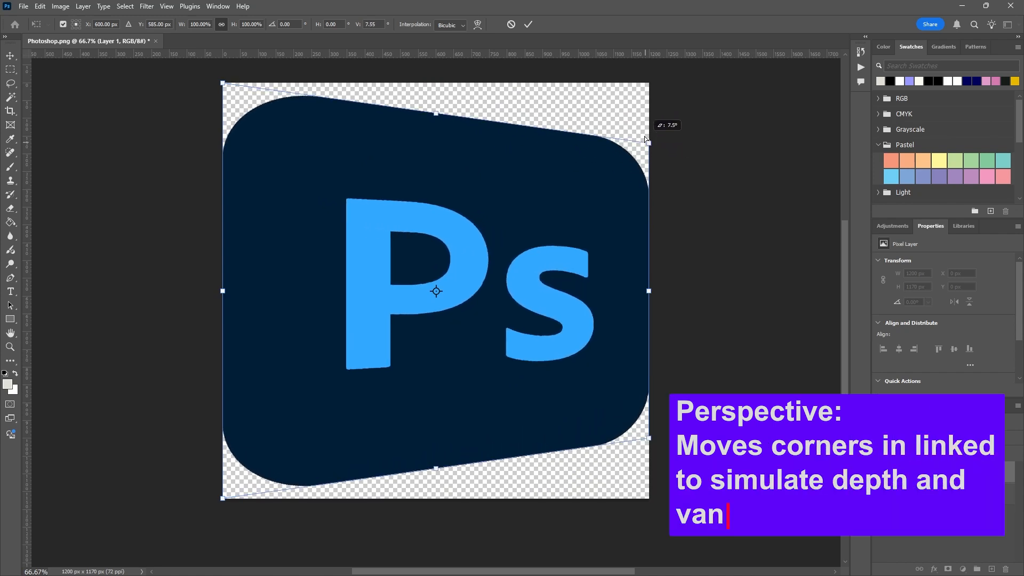
left_click_drag(645, 139, 640, 270)
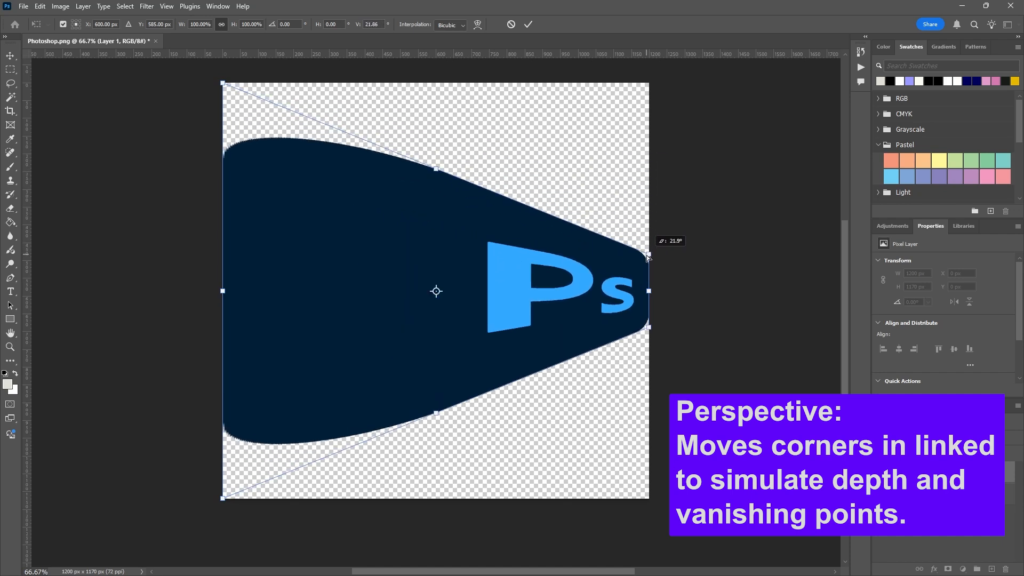
left_click_drag(646, 255, 637, 268)
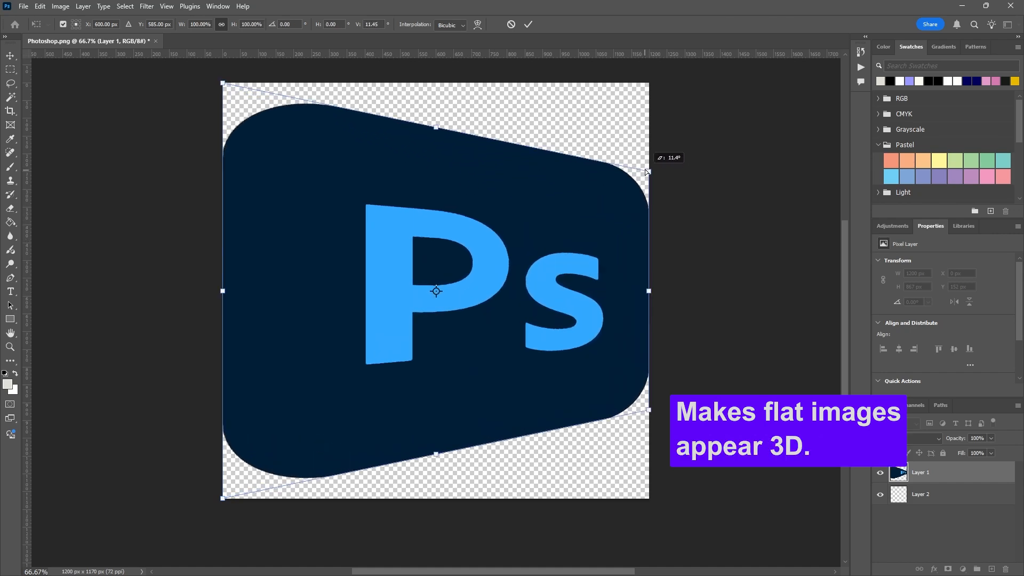
left_click_drag(646, 172, 632, 201)
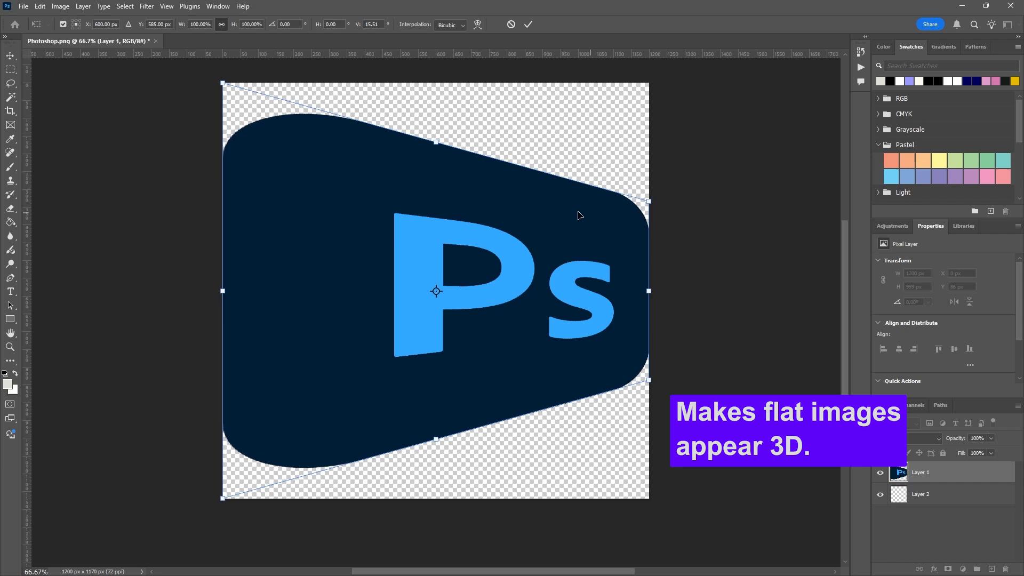
mouse_move(581, 270)
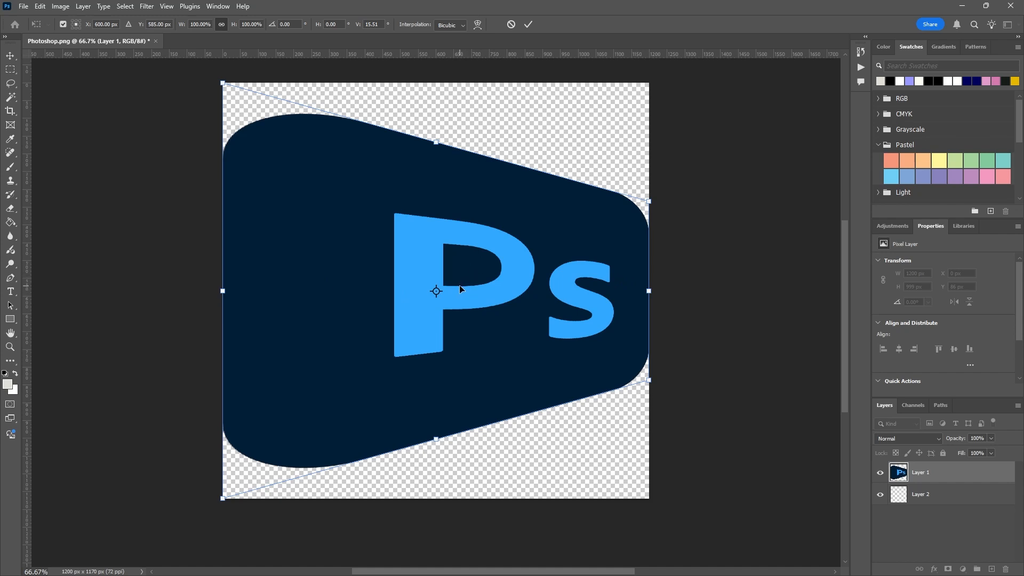
mouse_move(225, 86)
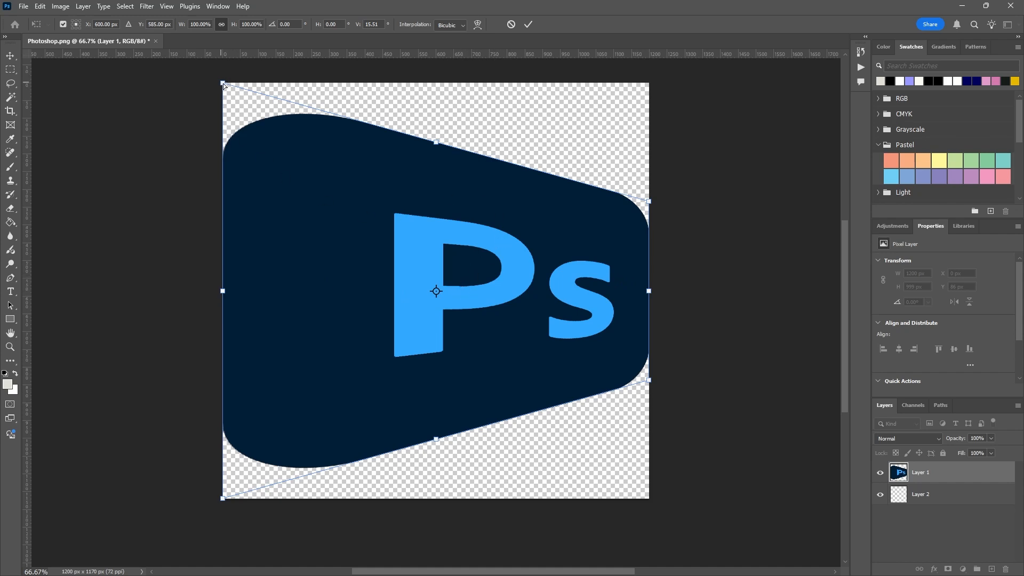
Distort the logo into a tilted, tapered quadrilateral by dragging its top corners independently
left_click_drag(222, 85, 299, 104)
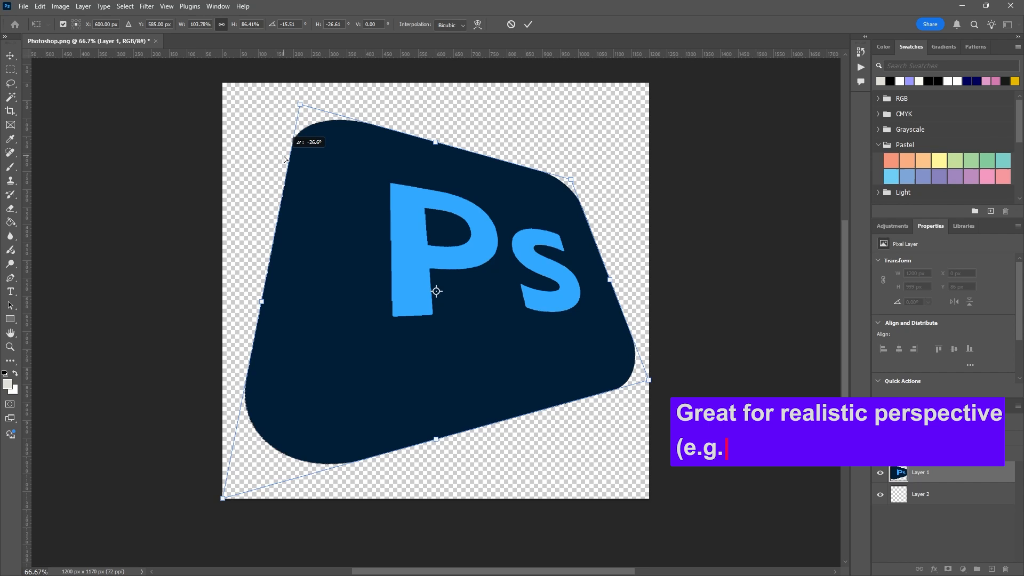
left_click_drag(299, 104, 346, 127)
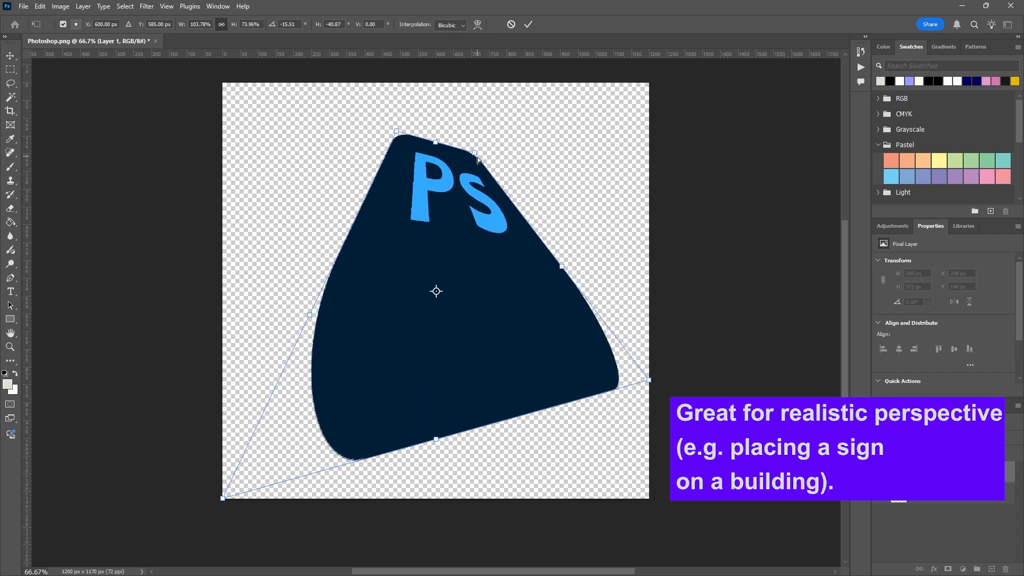
left_click_drag(477, 159, 502, 169)
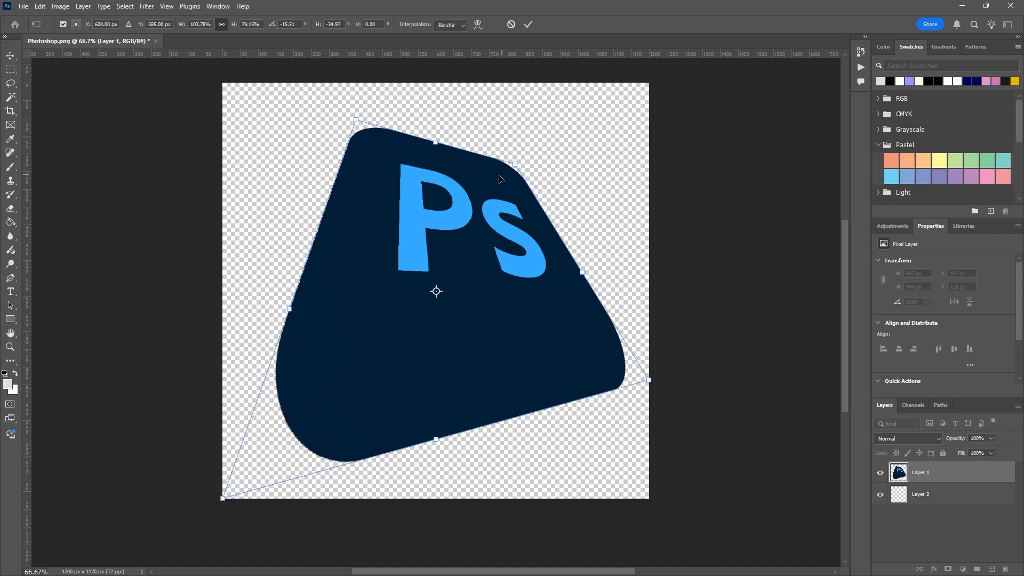
mouse_move(493, 336)
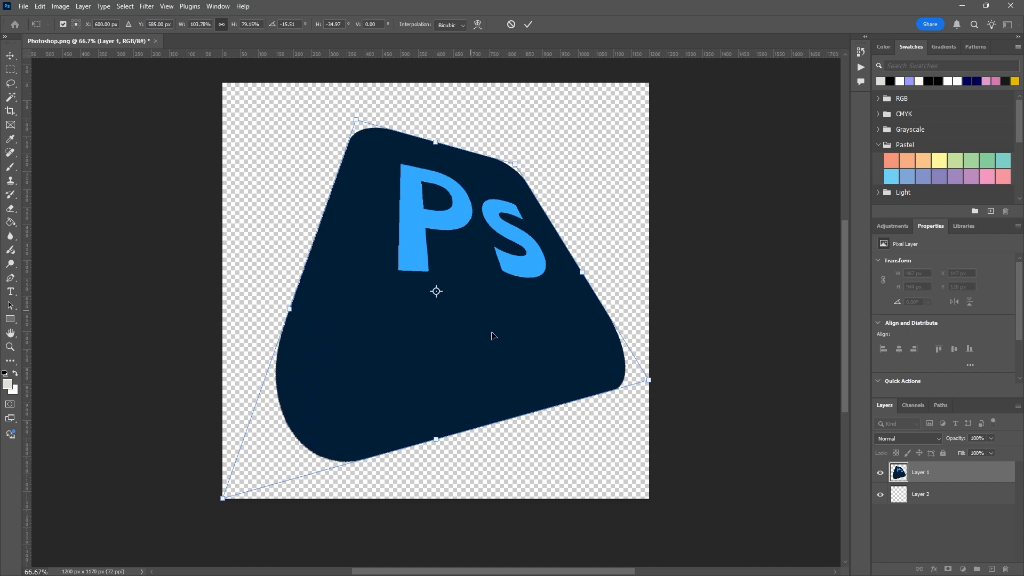
mouse_move(444, 351)
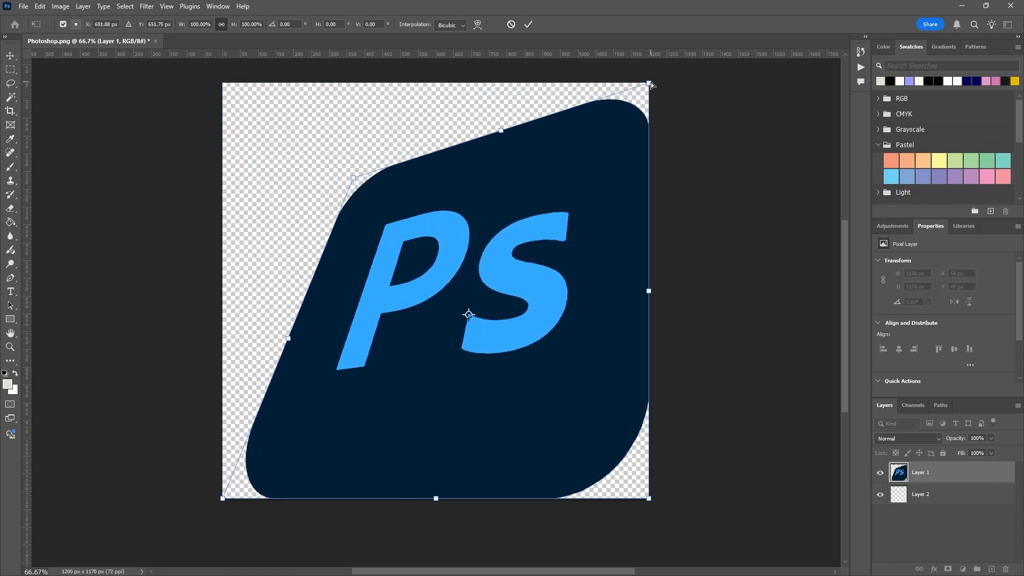
Drag the top-right corner inward to narrow the logo's top in Perspective mode
left_click_drag(649, 83, 470, 141)
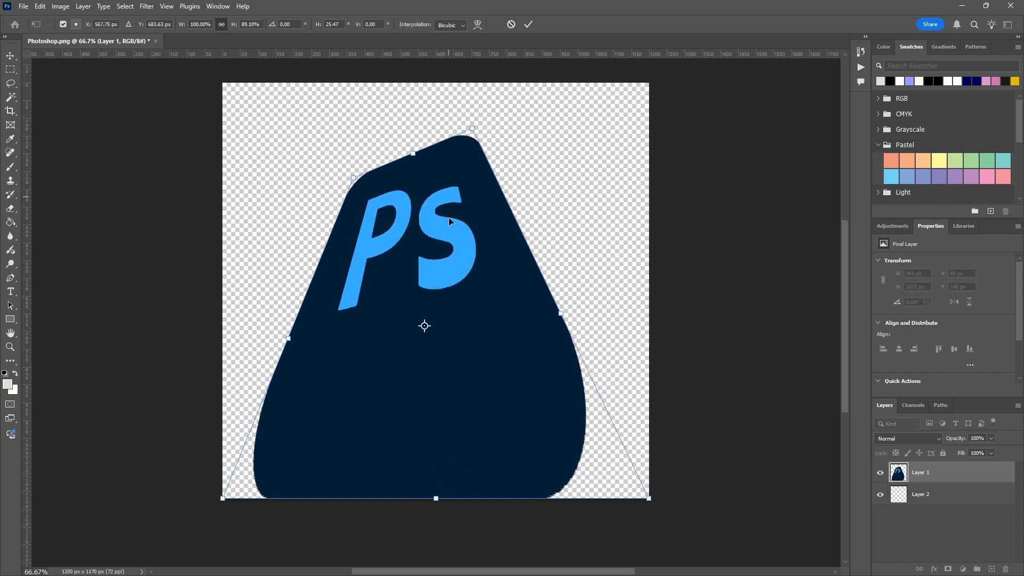
mouse_move(430, 188)
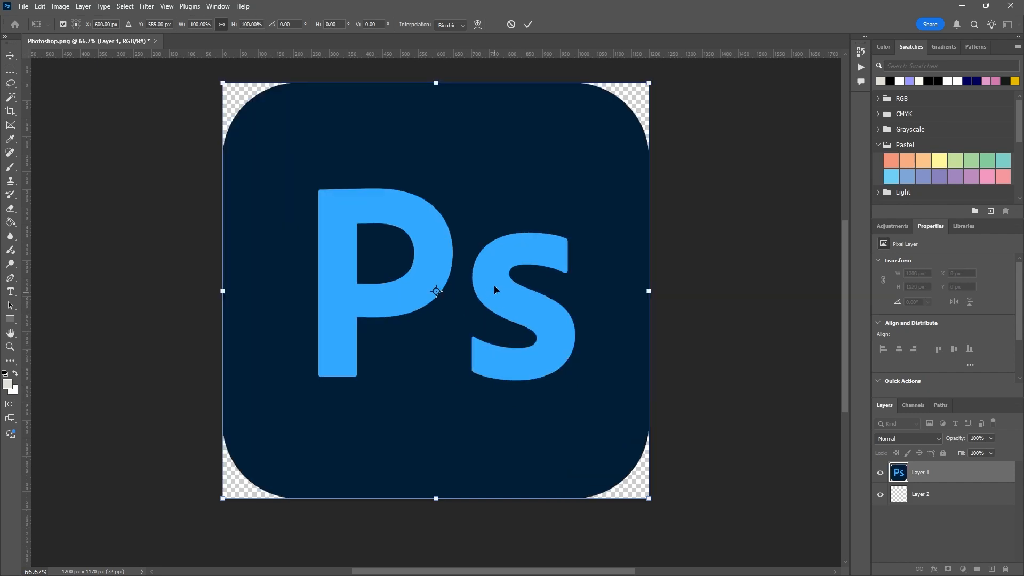
mouse_move(560, 284)
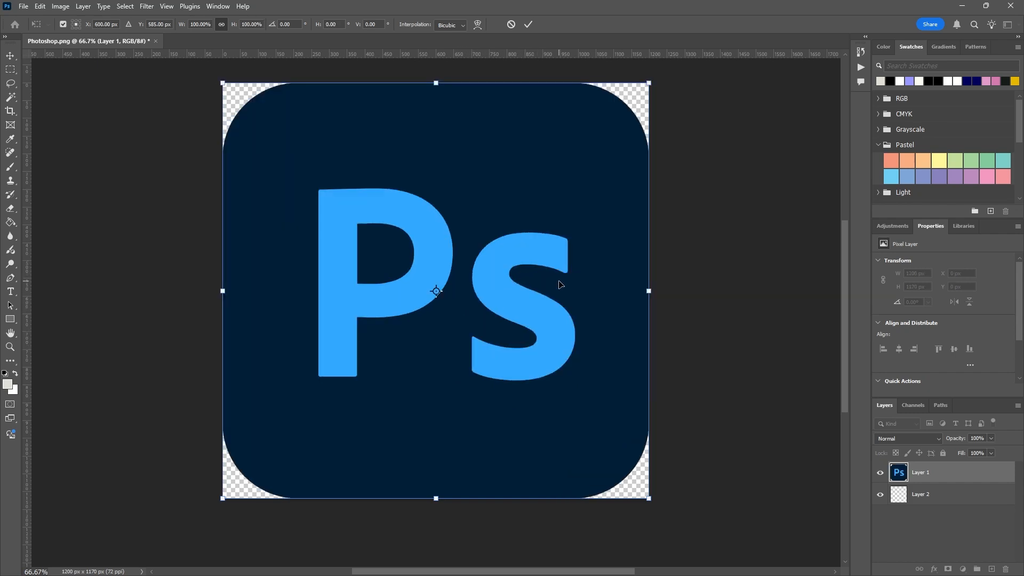
Pick Skew from the transform menu and shear the logo's right side downward
right_click(436, 291)
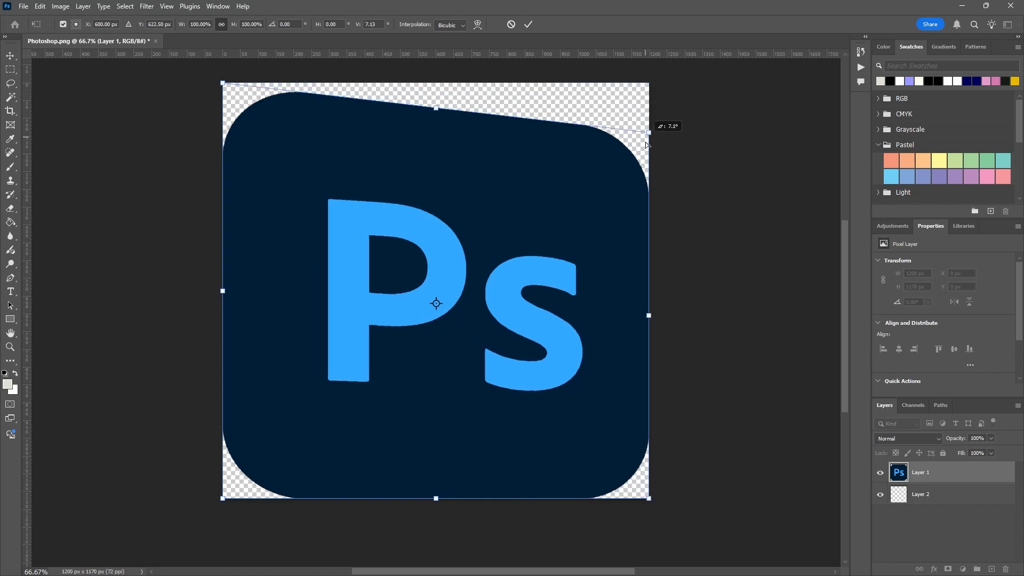
left_click_drag(646, 144, 639, 336)
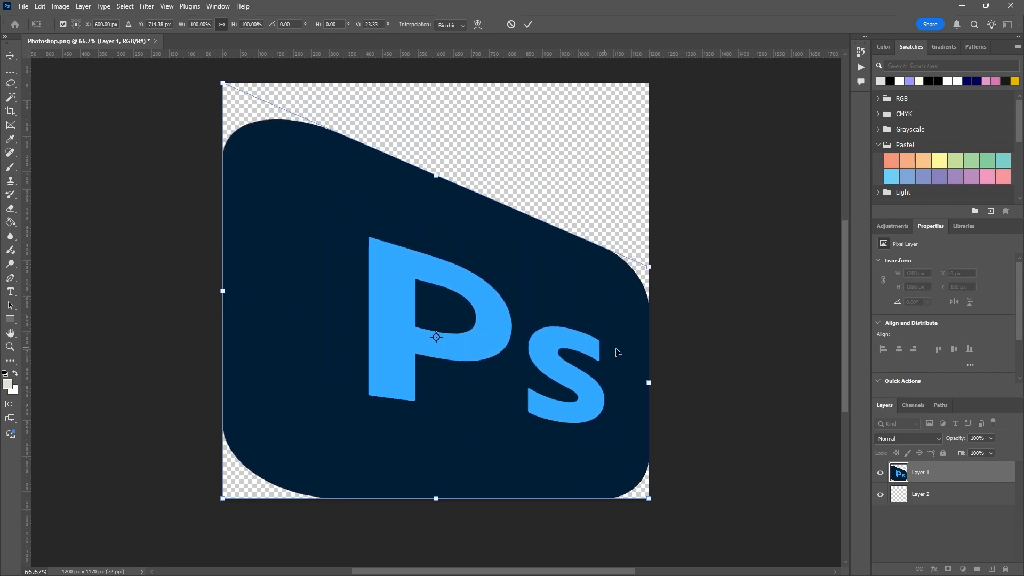
mouse_move(572, 252)
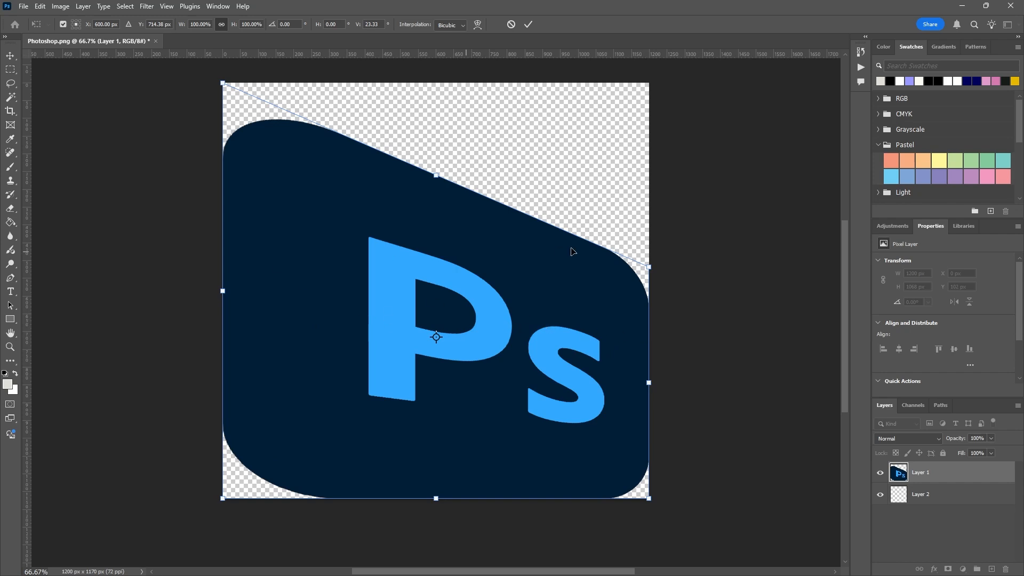
mouse_move(524, 333)
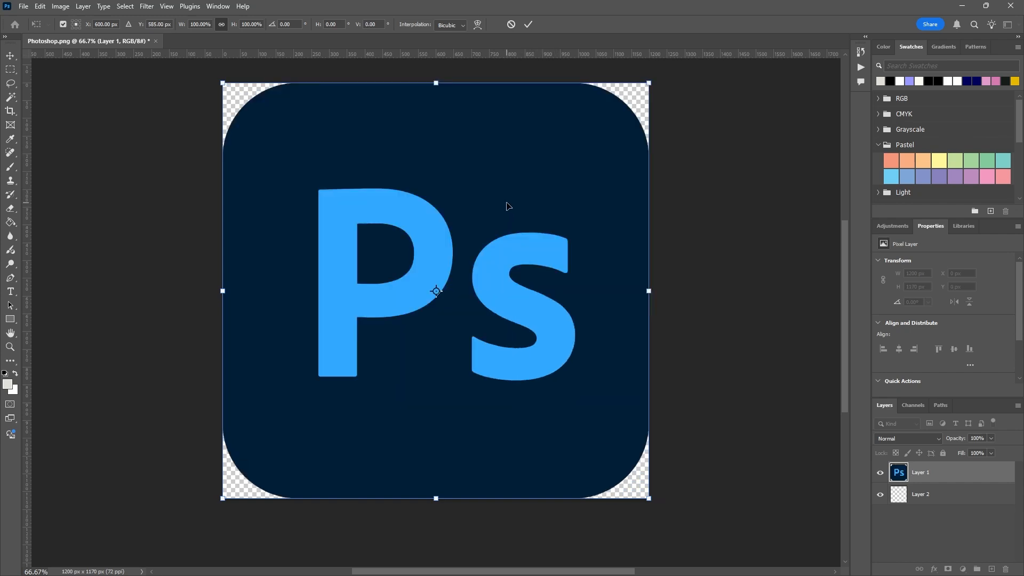
mouse_move(517, 202)
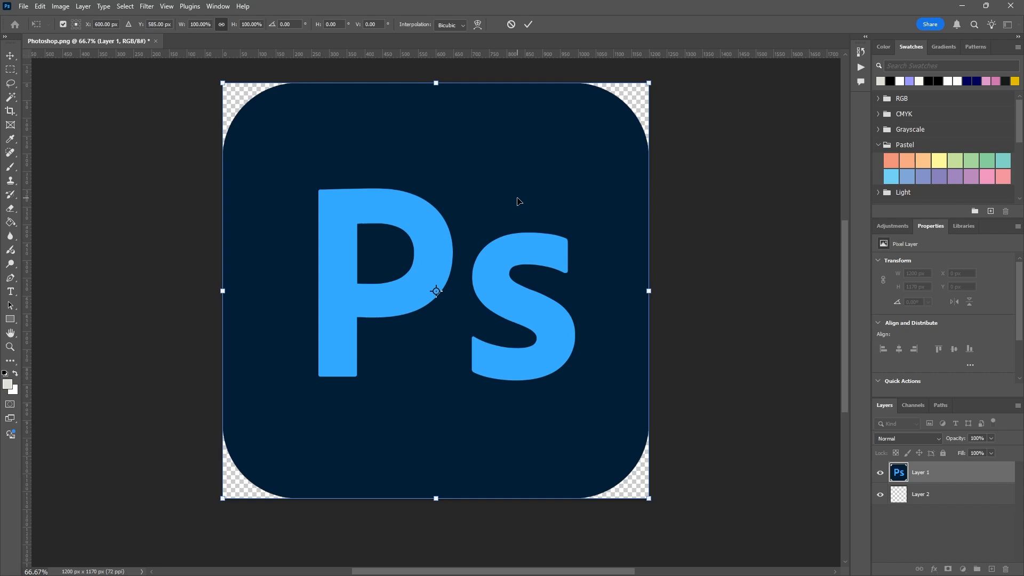
mouse_move(515, 197)
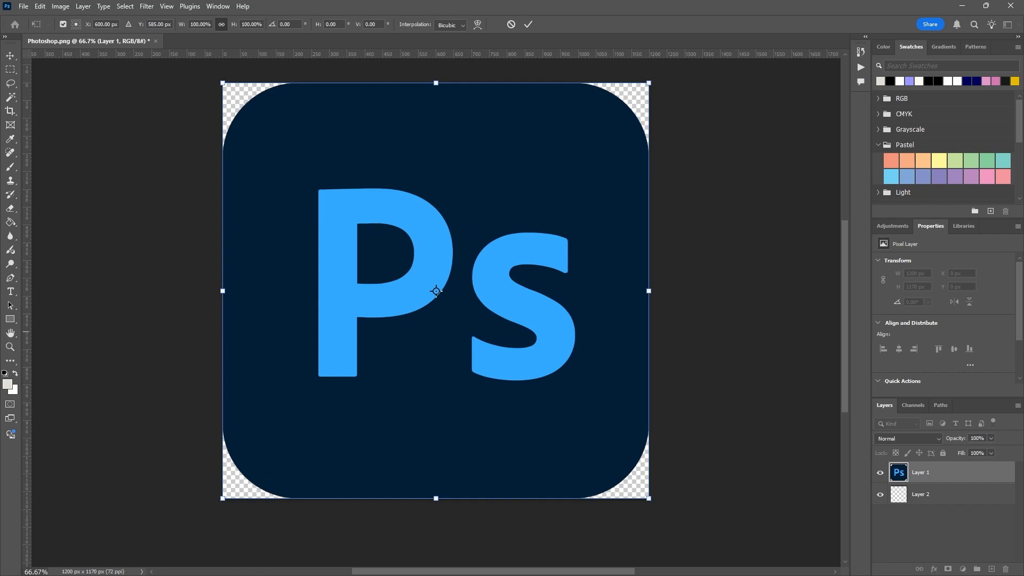
mouse_move(546, 200)
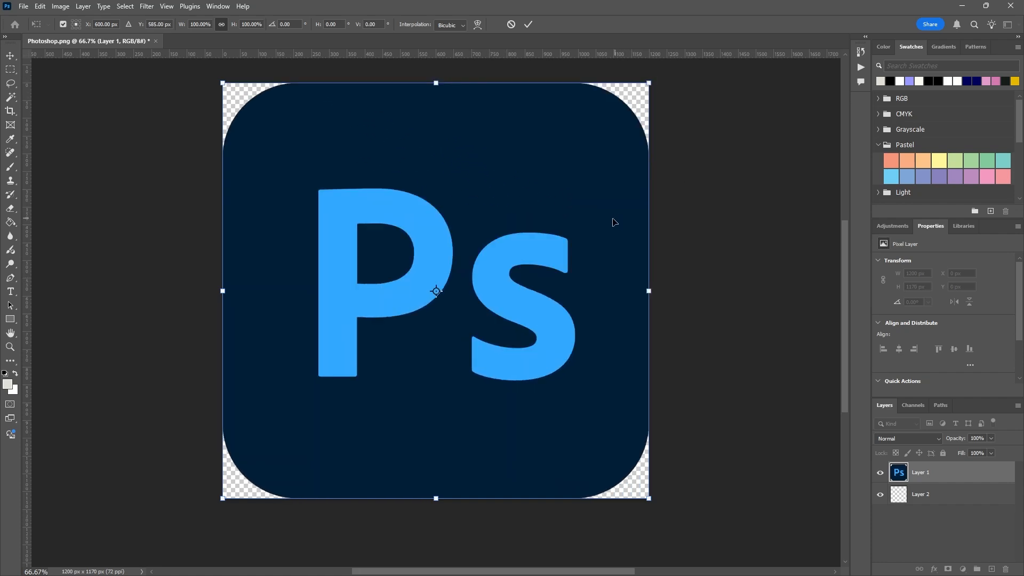
mouse_move(566, 162)
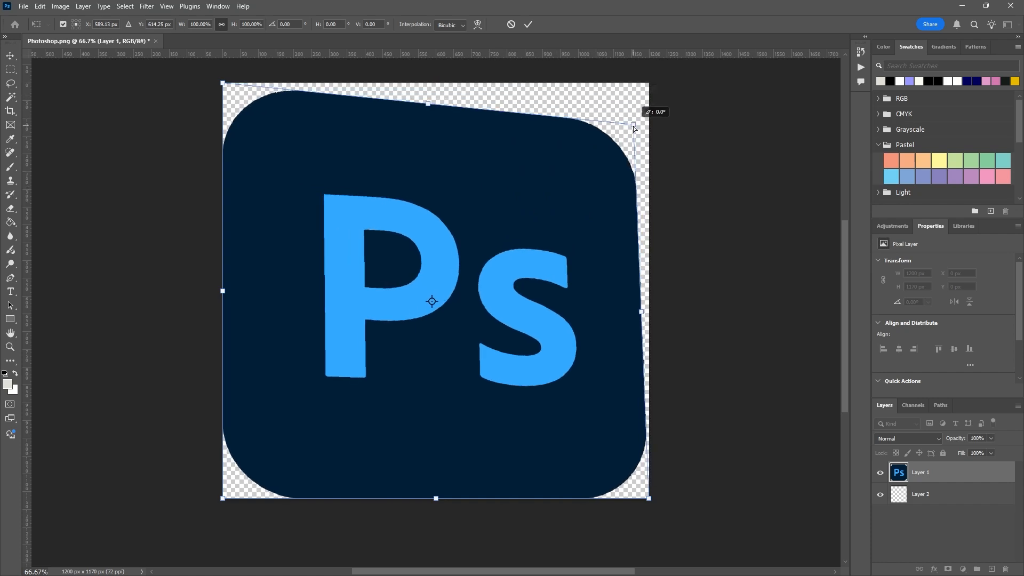
Ctrl-drag the top-right corner far left, back out, then inward and down into a slanted card
left_click_drag(633, 128, 388, 86)
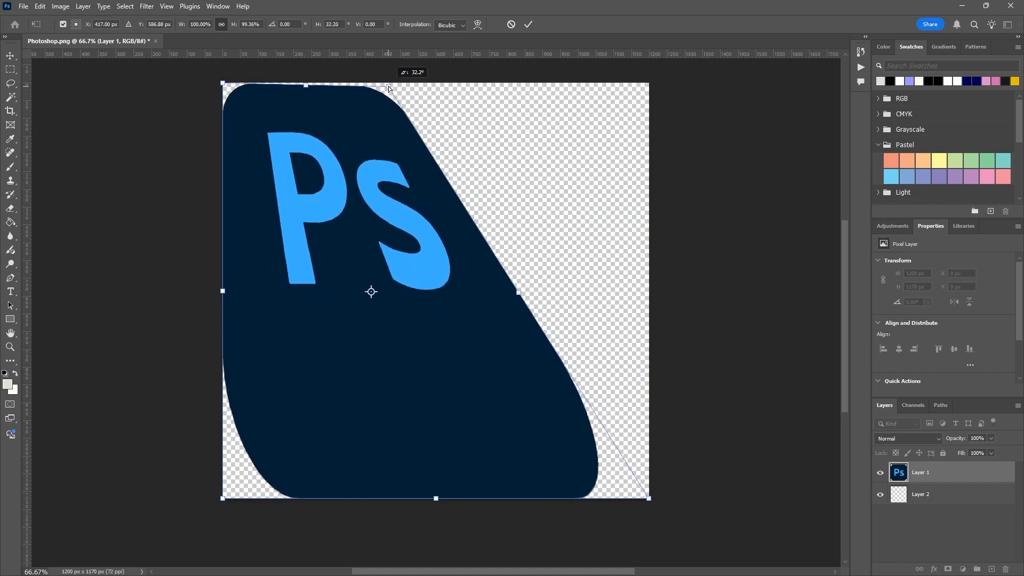
left_click_drag(388, 88, 646, 142)
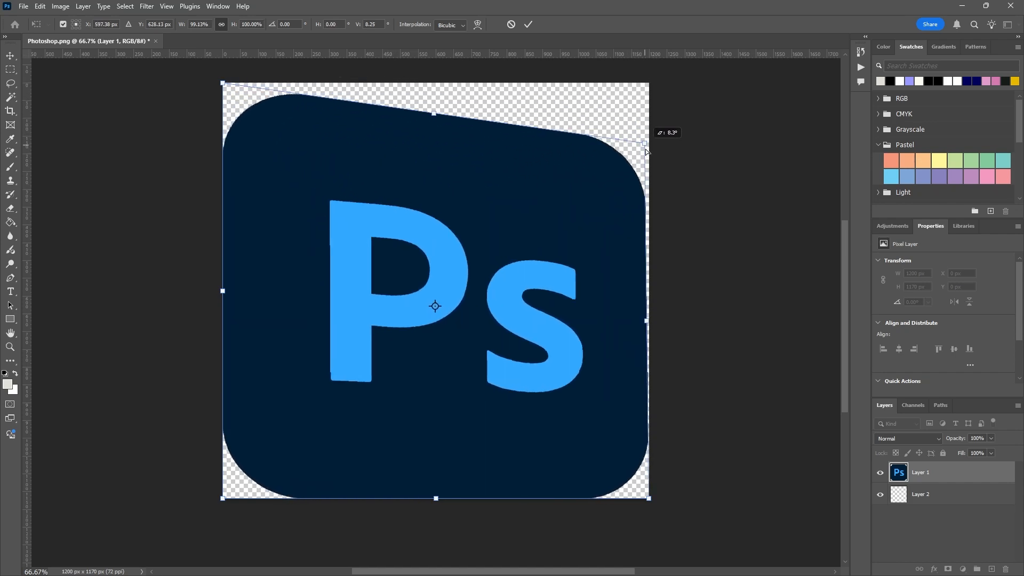
left_click_drag(644, 142, 552, 130)
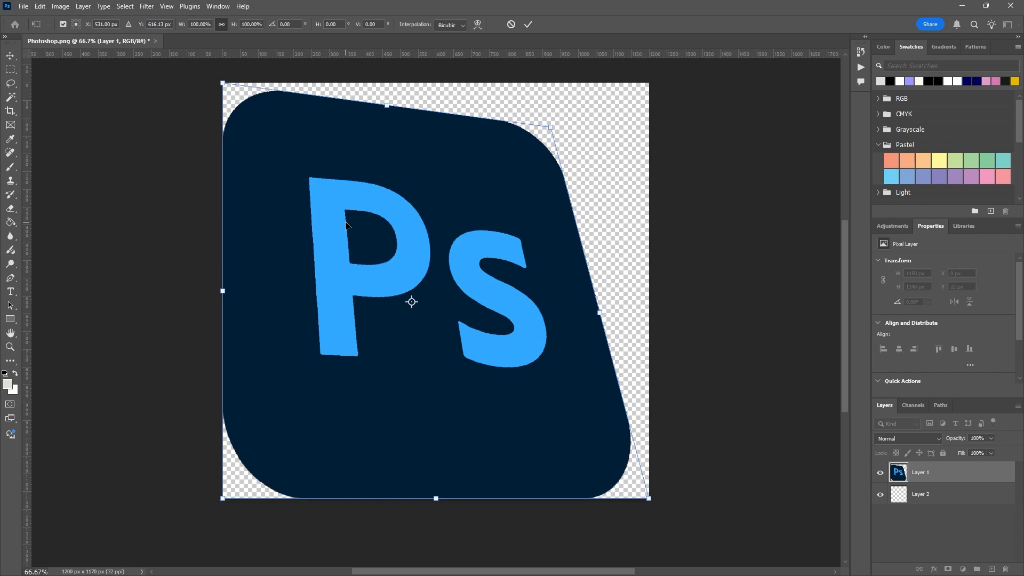
mouse_move(333, 220)
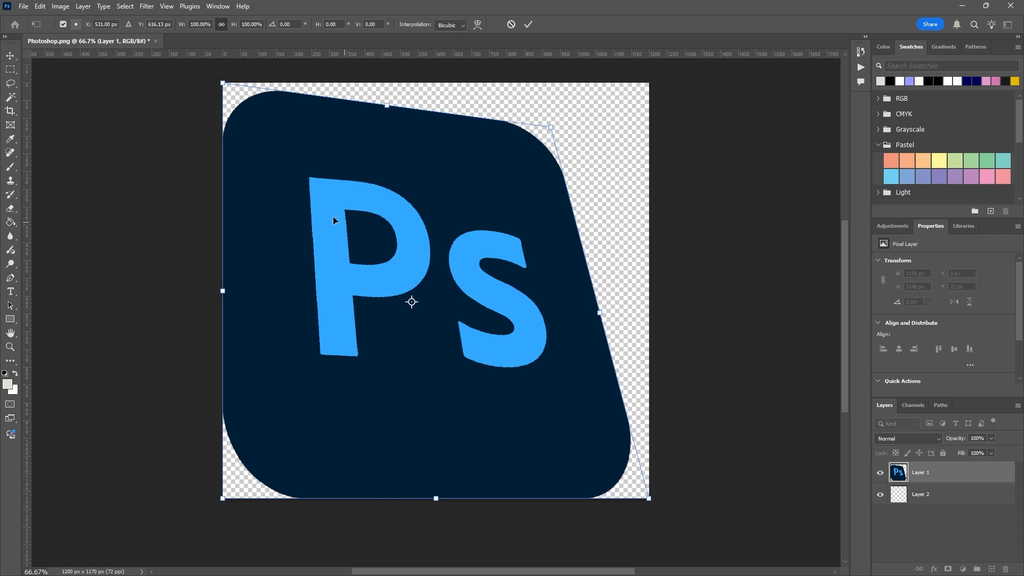